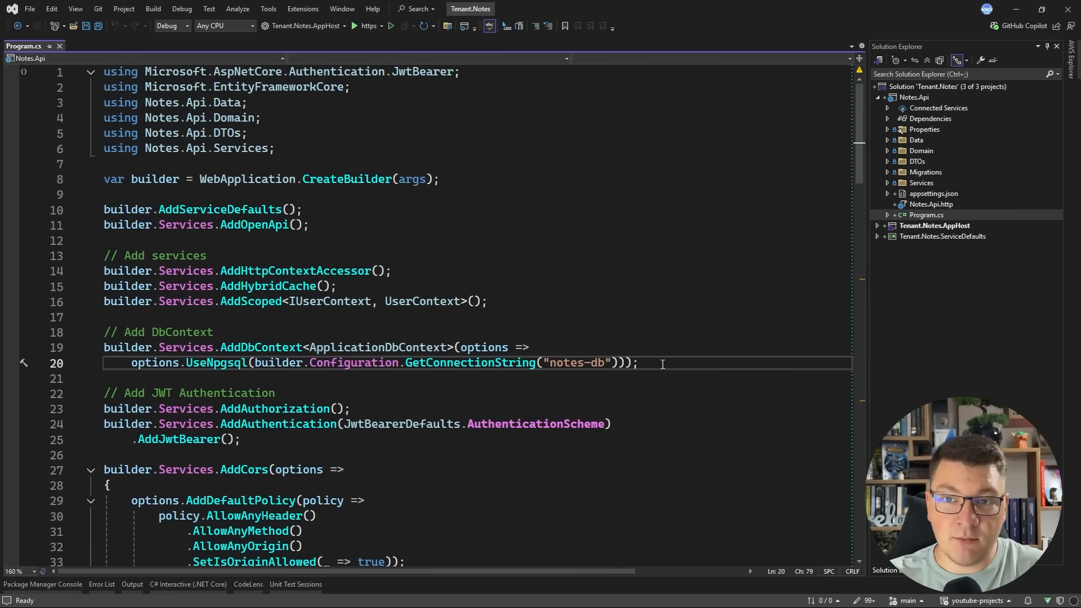
Review the User and Note entity classes, then open ApplicationDbContext from the Data folder.
left_click(641, 363)
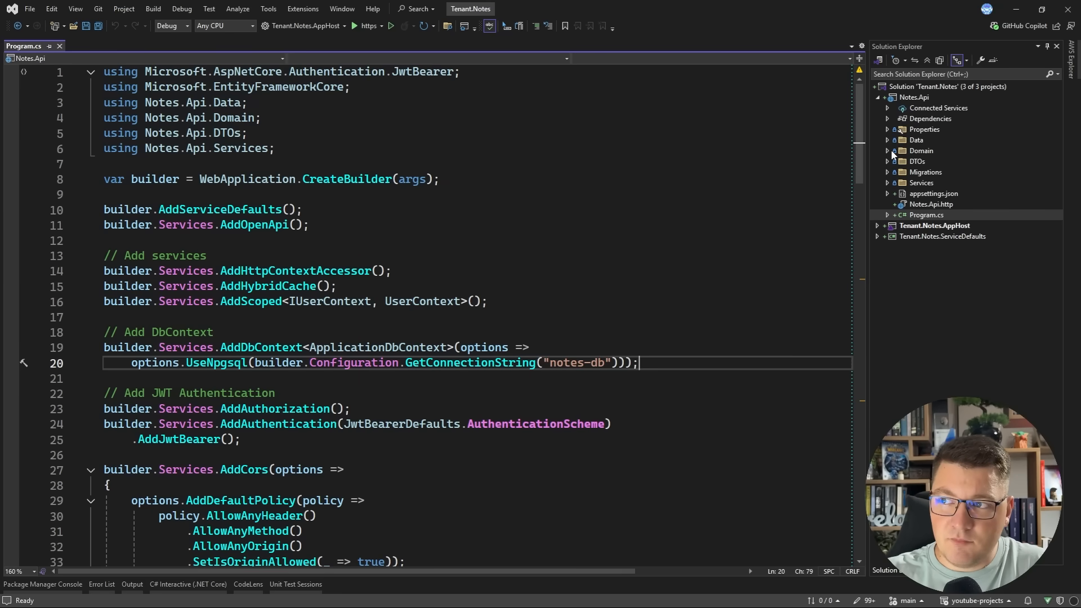
left_click(893, 150)
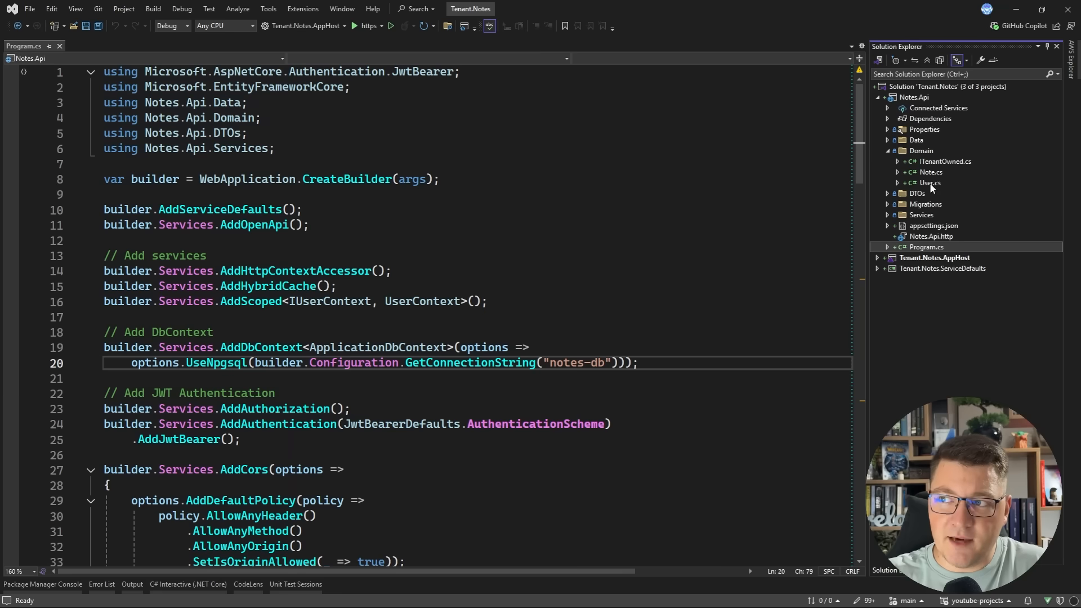
double_click(932, 182)
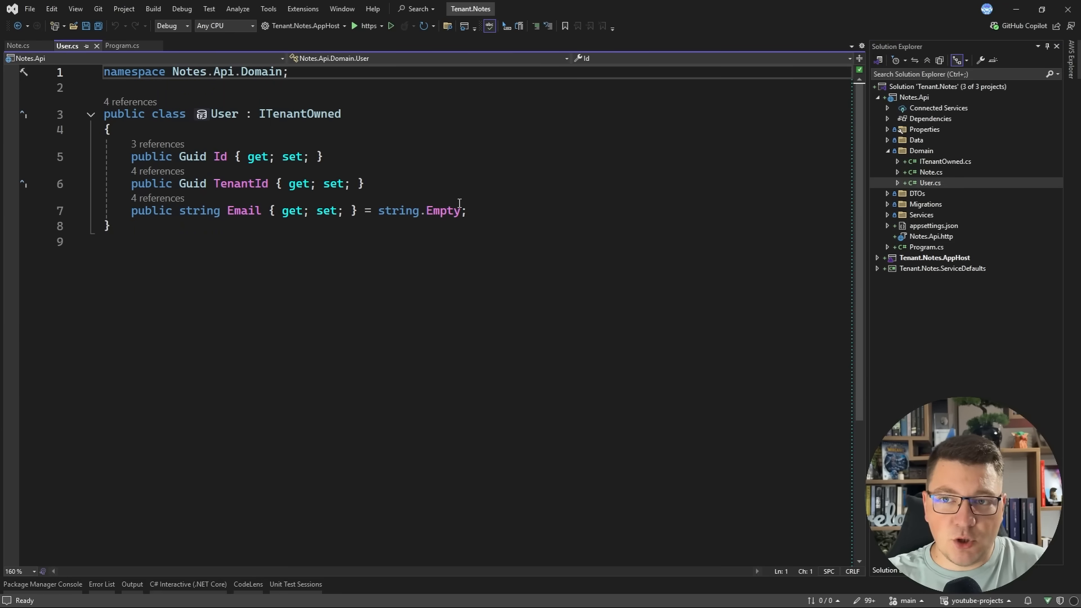
mouse_move(378, 182)
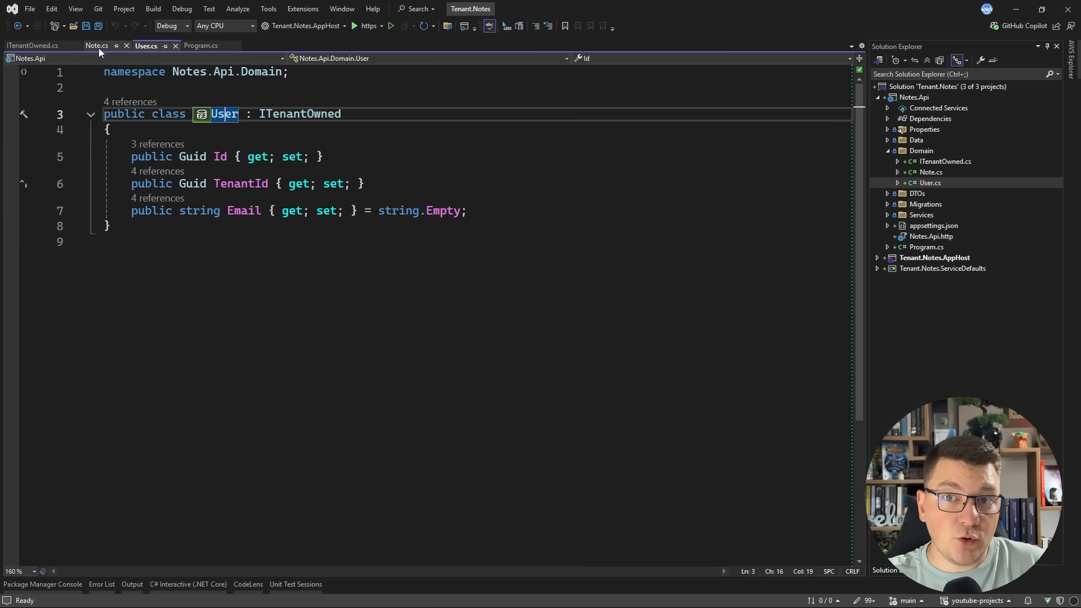
left_click(98, 46)
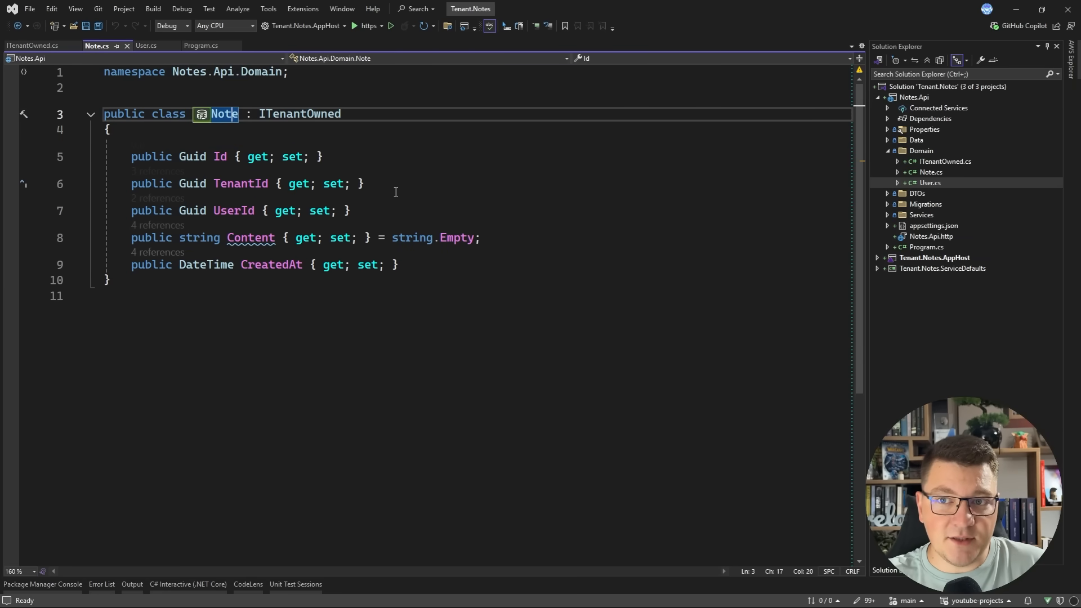
left_click(146, 45)
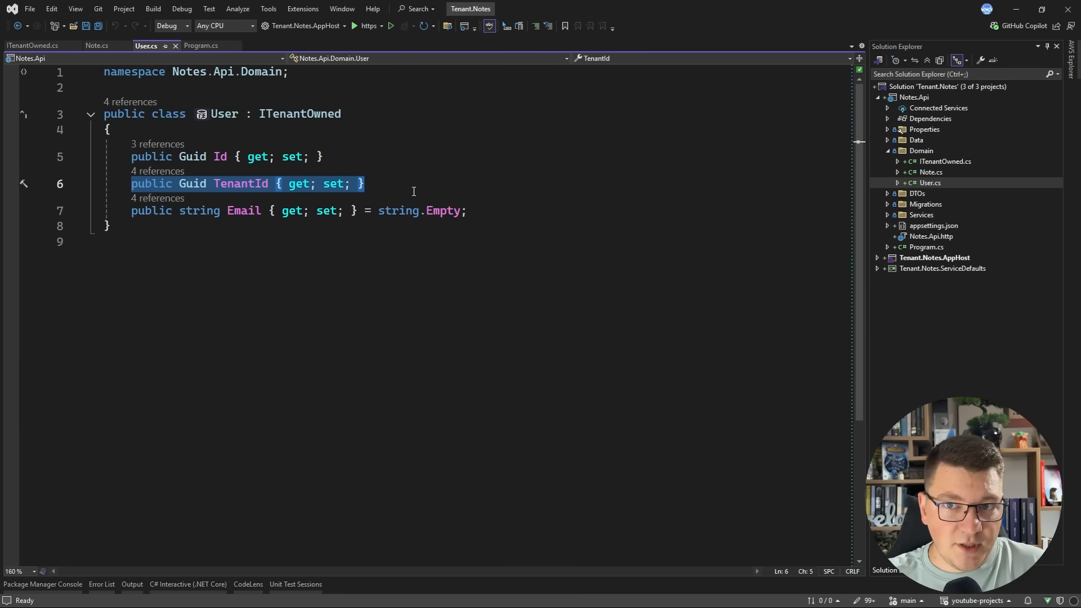
left_click(888, 140)
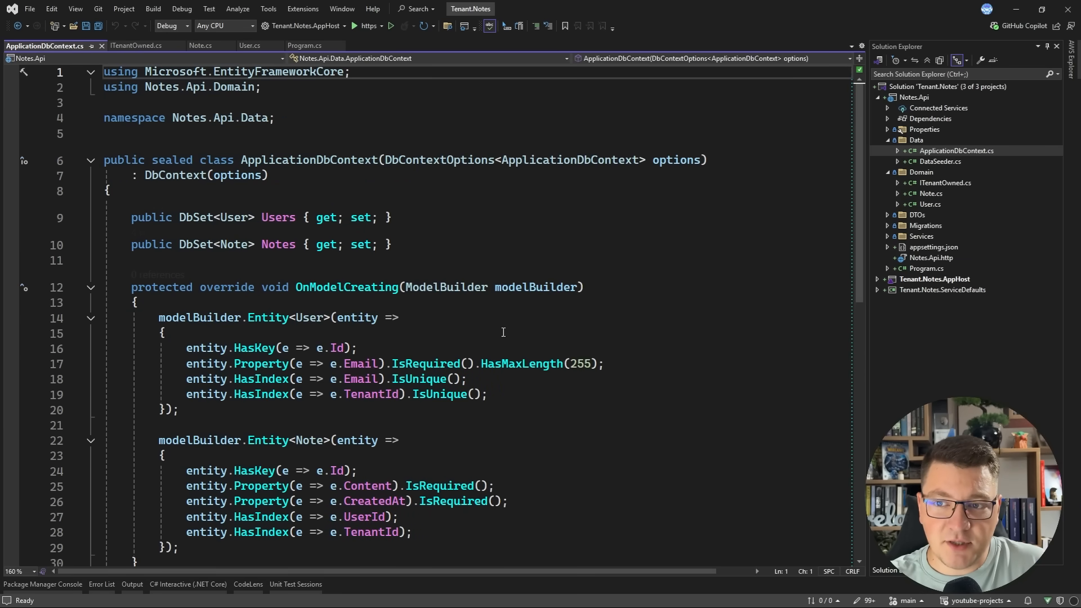
left_click(260, 394)
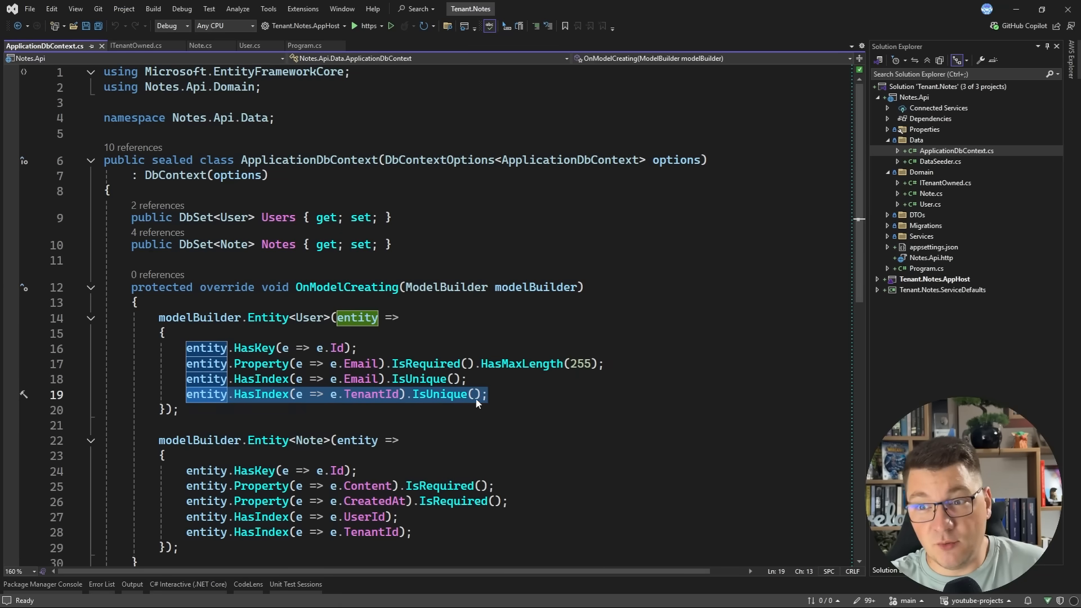
mouse_move(442, 394)
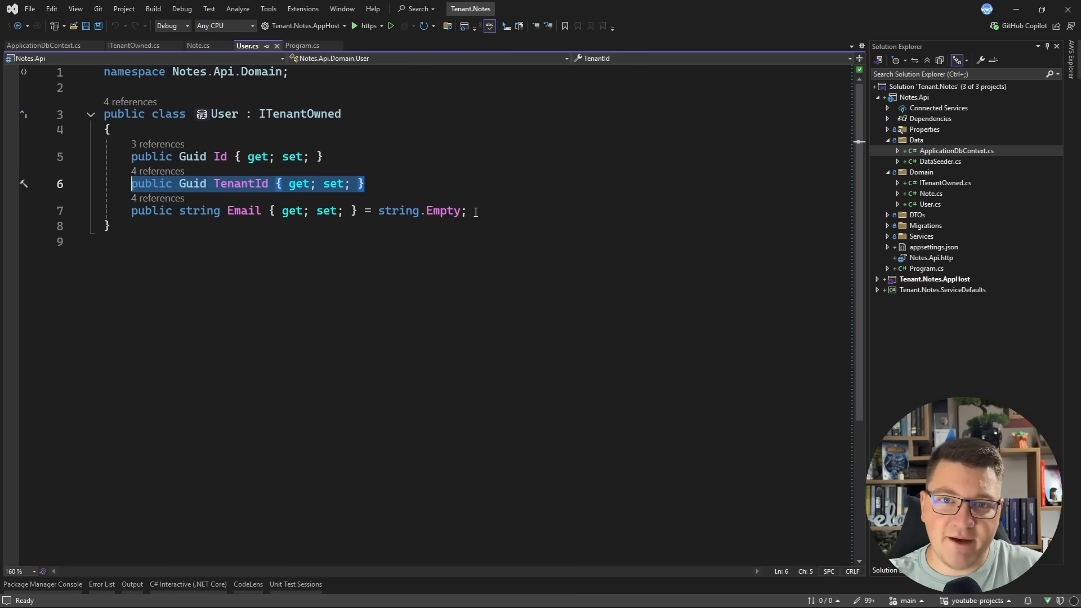
left_click(45, 45)
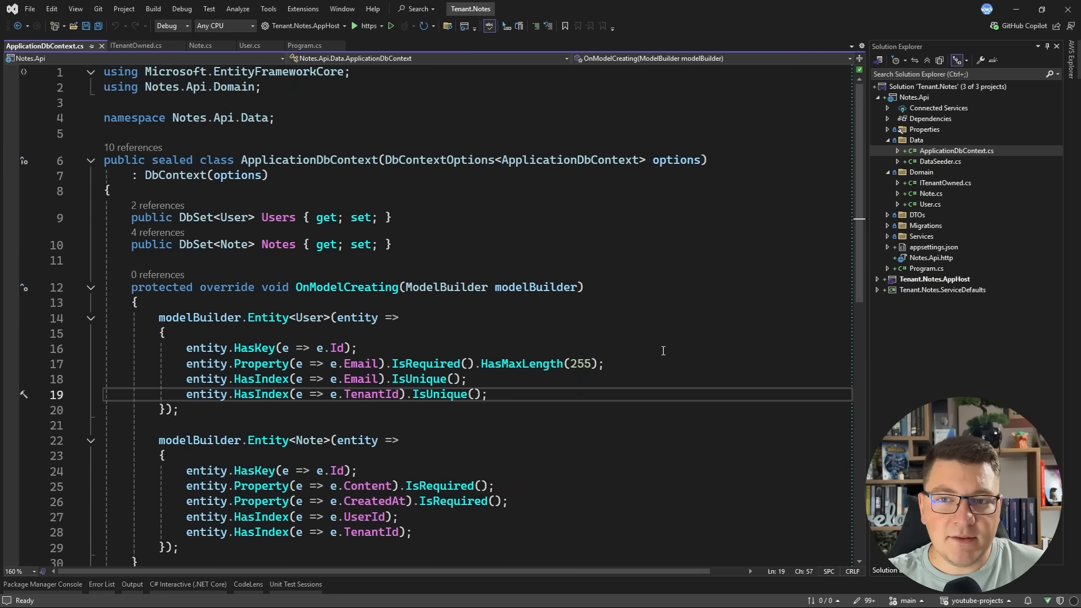
key("enter")
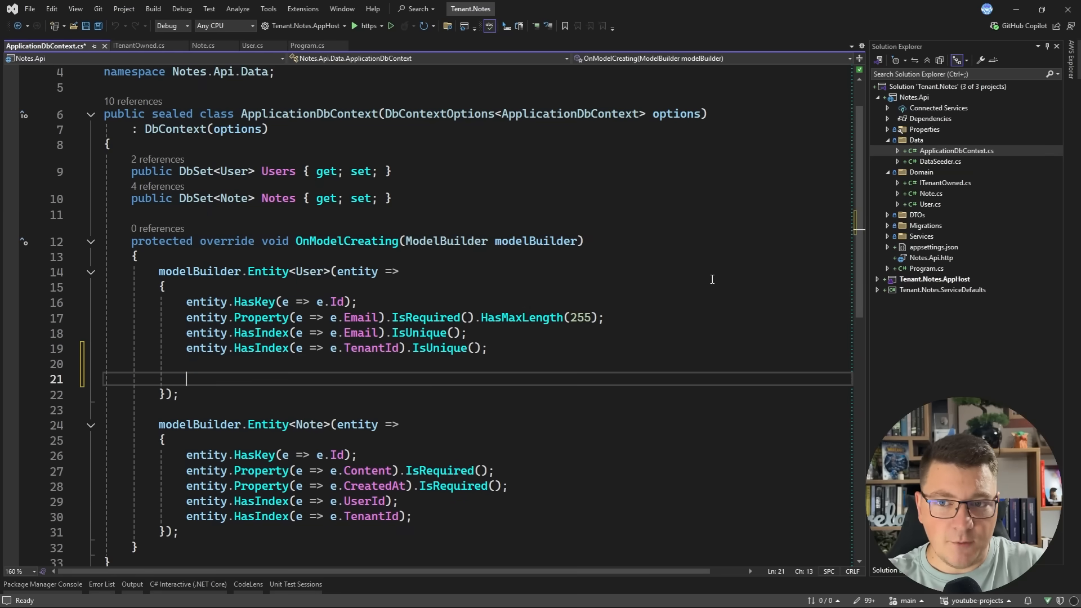
type("entity.")
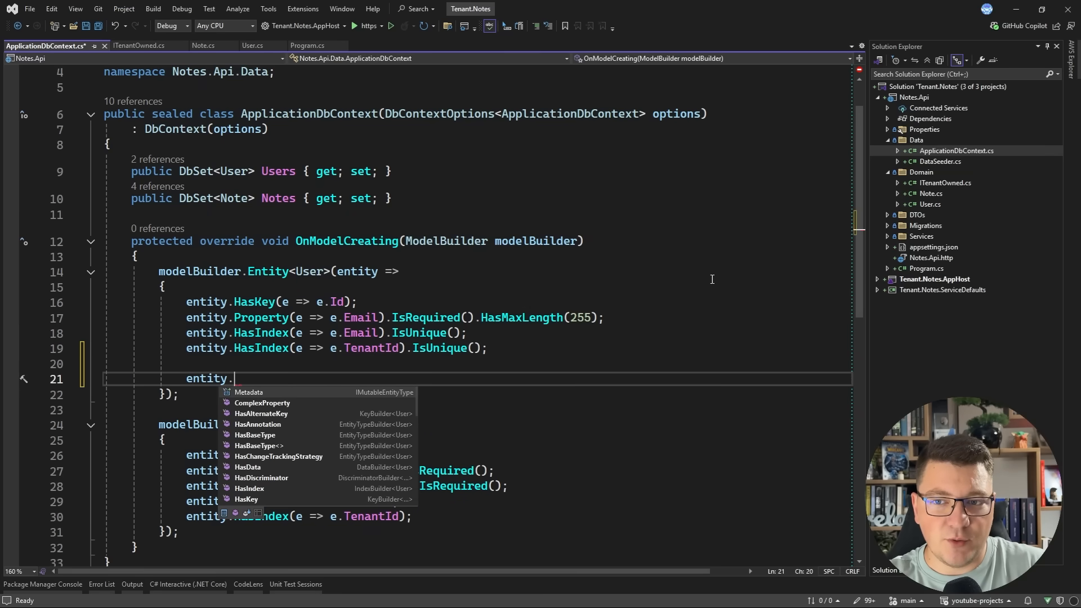
type("HasQueryFilter(")
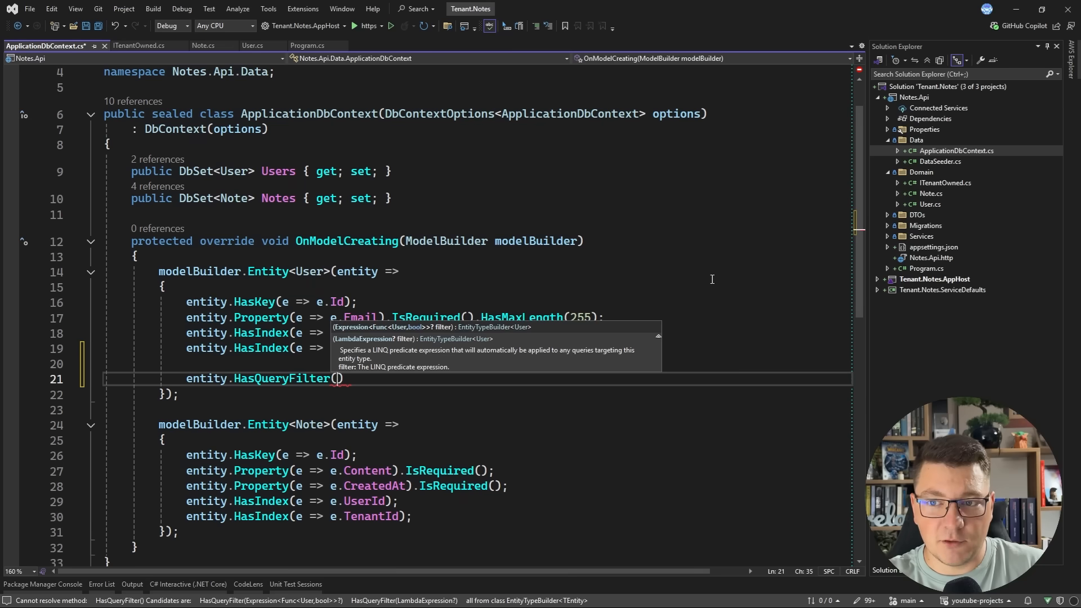
type("e =>")
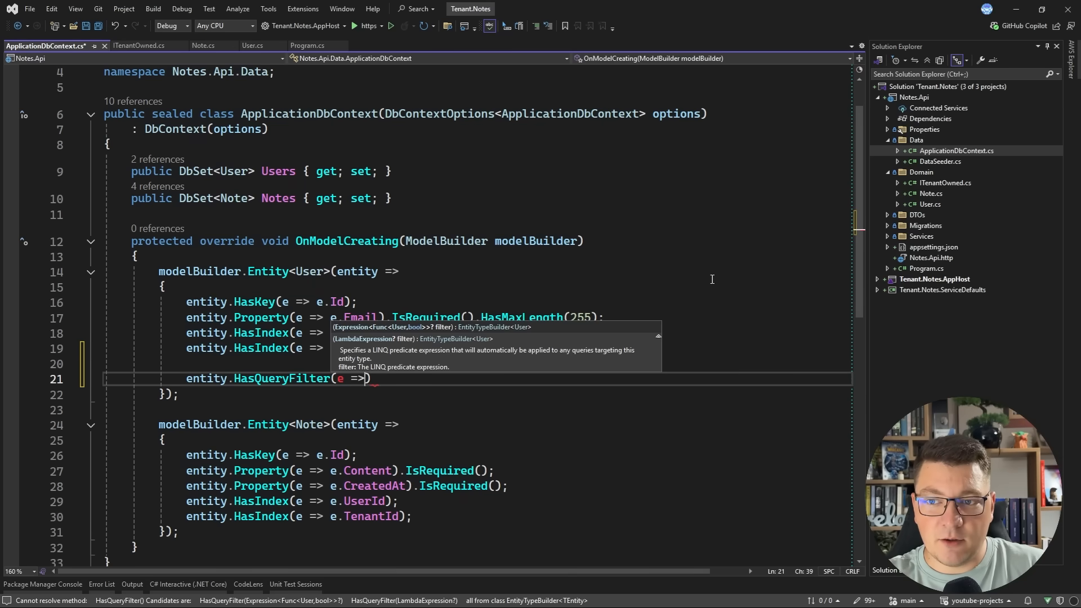
type("e.TenantId")
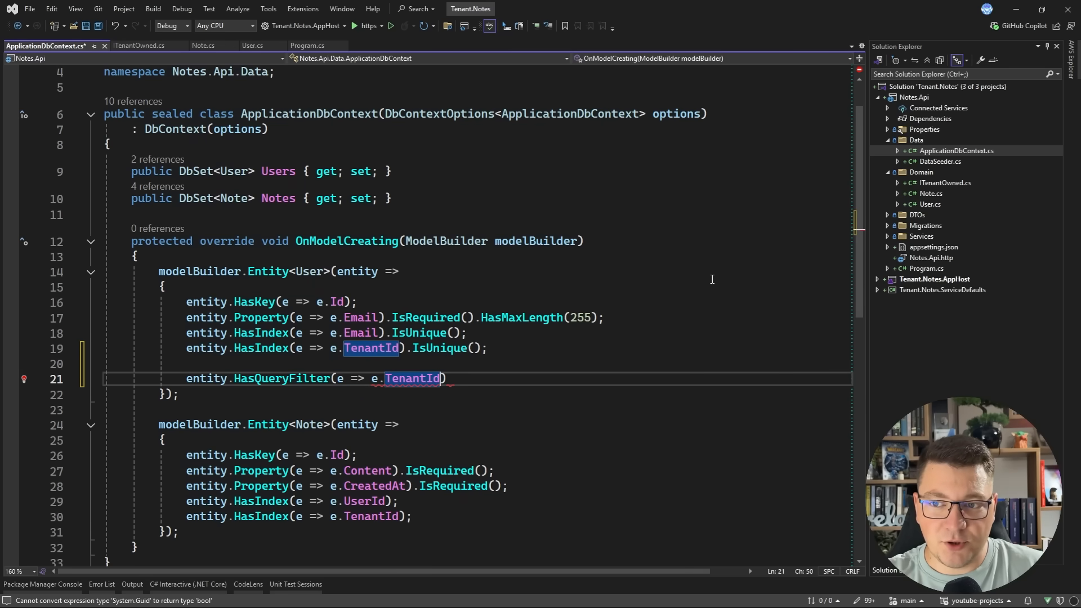
type("== ??")
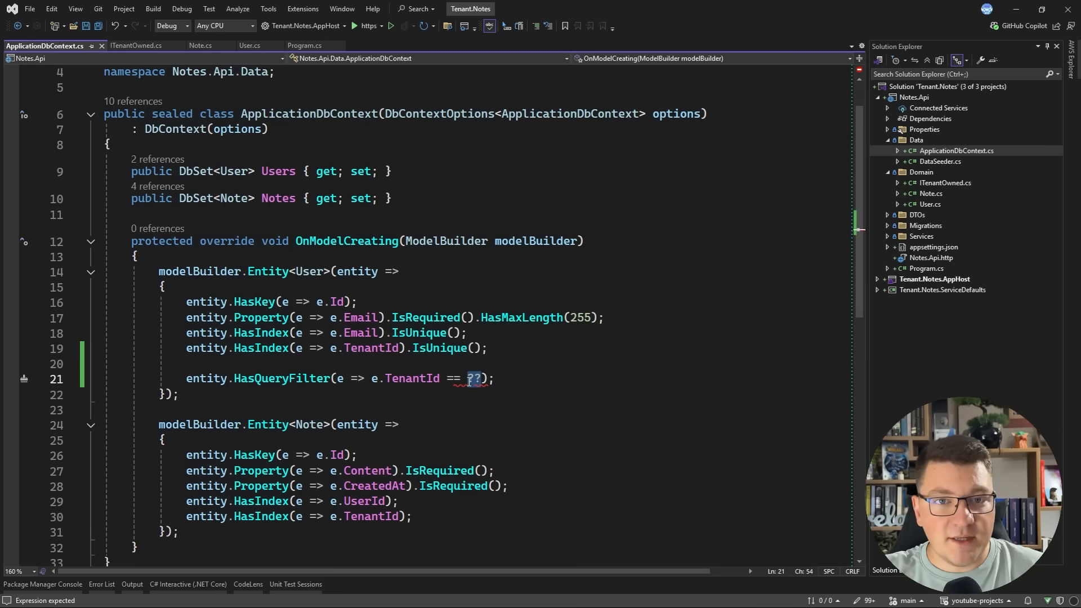
mouse_move(593, 343)
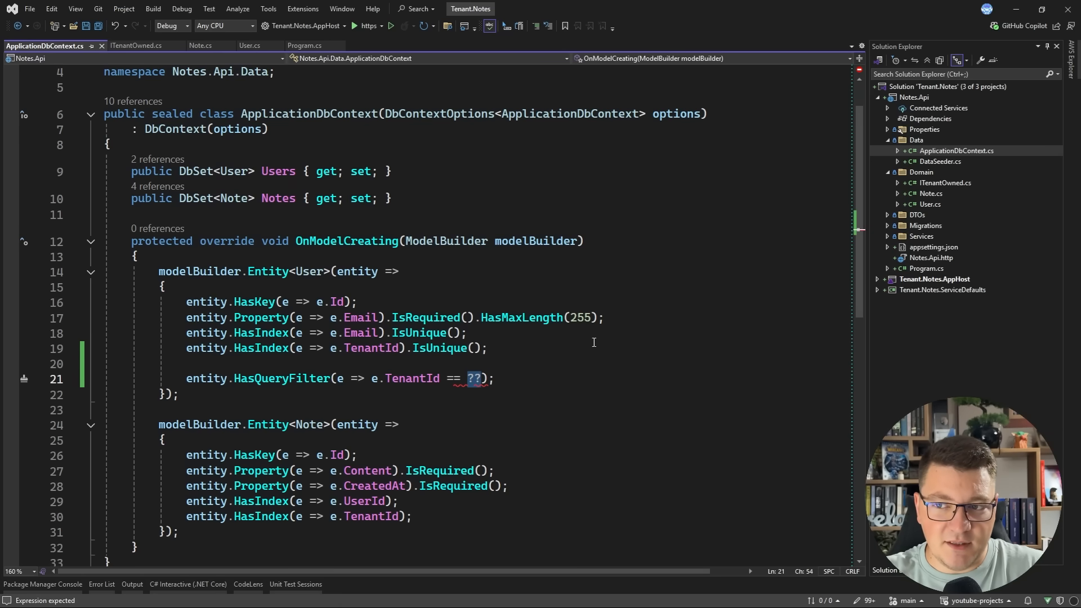
type("tenantId")
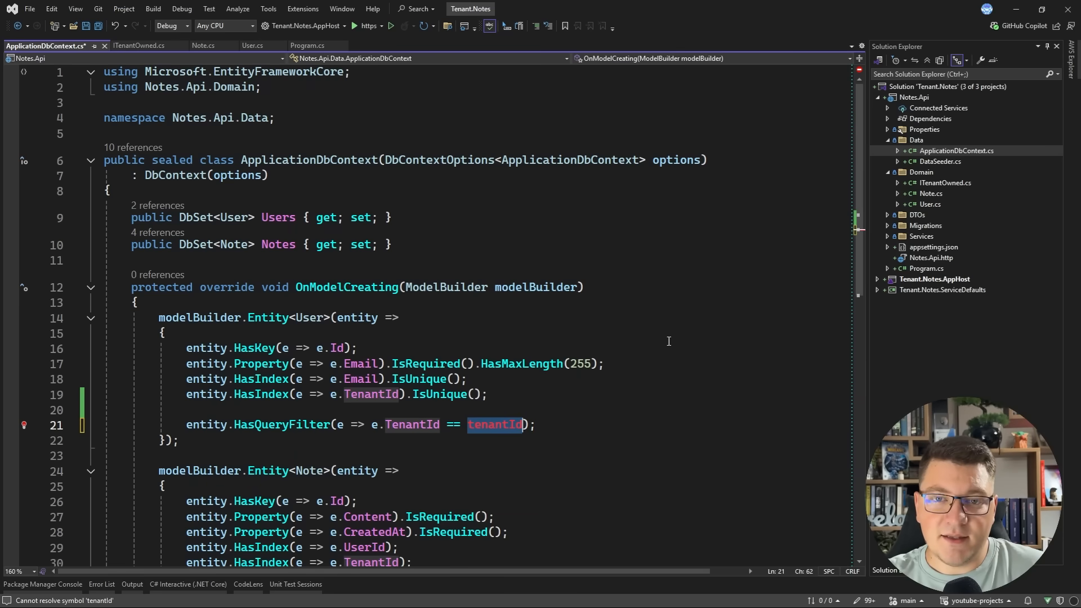
scroll("down", 3)
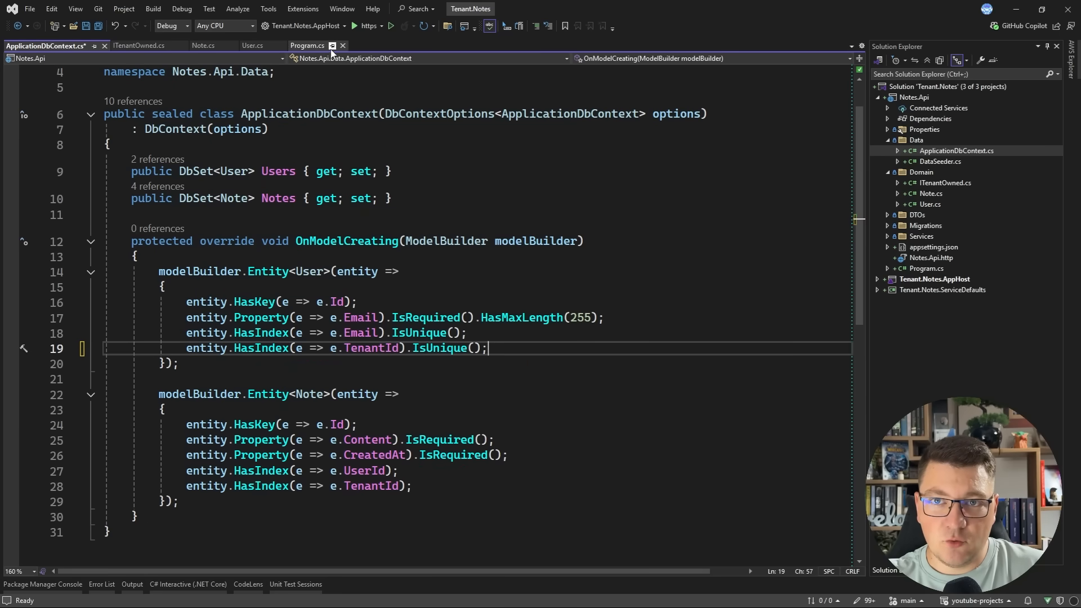
Go from the IUserContext interface to UserContext's unimplemented GetTenantId method.
left_click(307, 46)
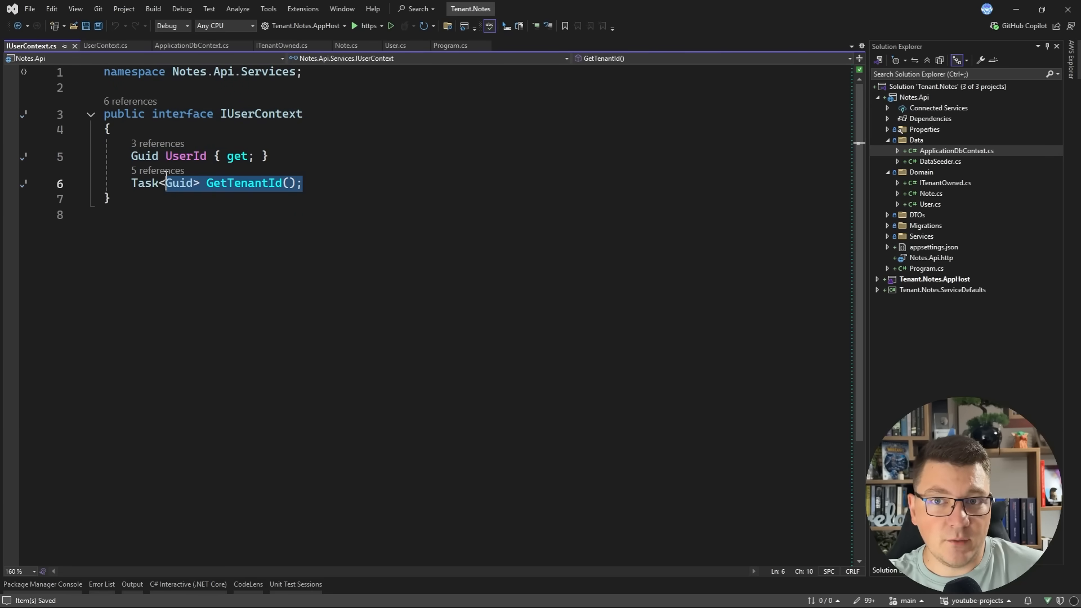
mouse_move(145, 182)
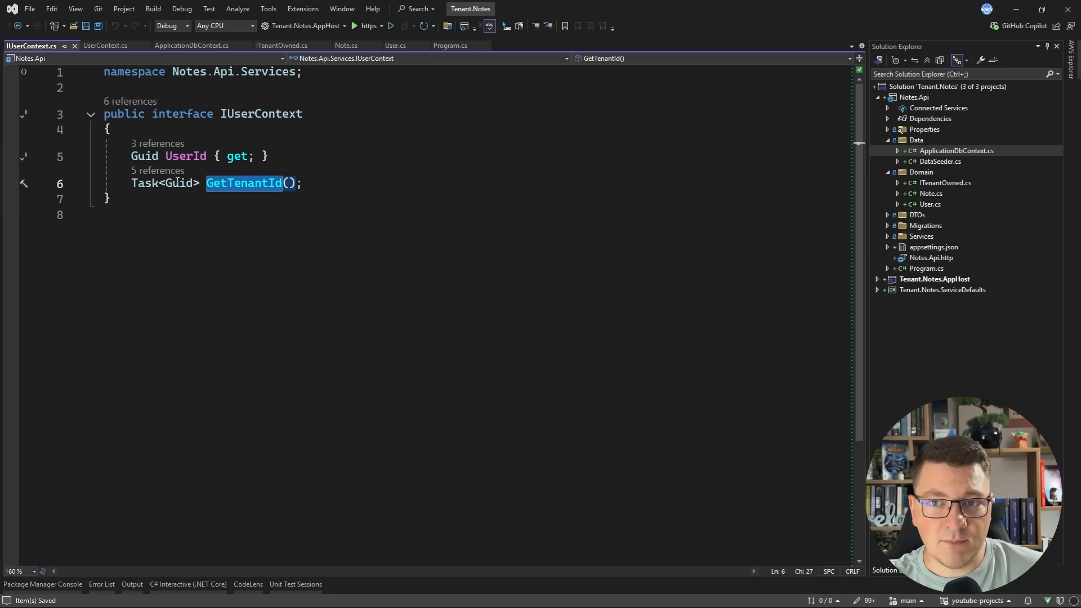
left_click(105, 46)
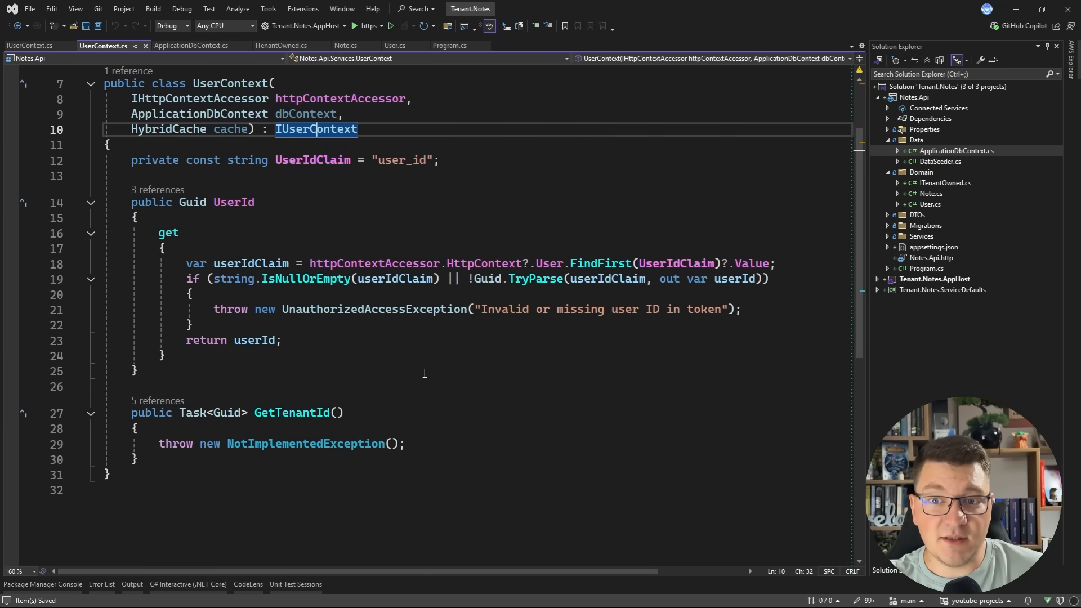
Make GetTenantId async with a per-user cacheKey and a HybridCache GetOrCreateAsync call.
type("async")
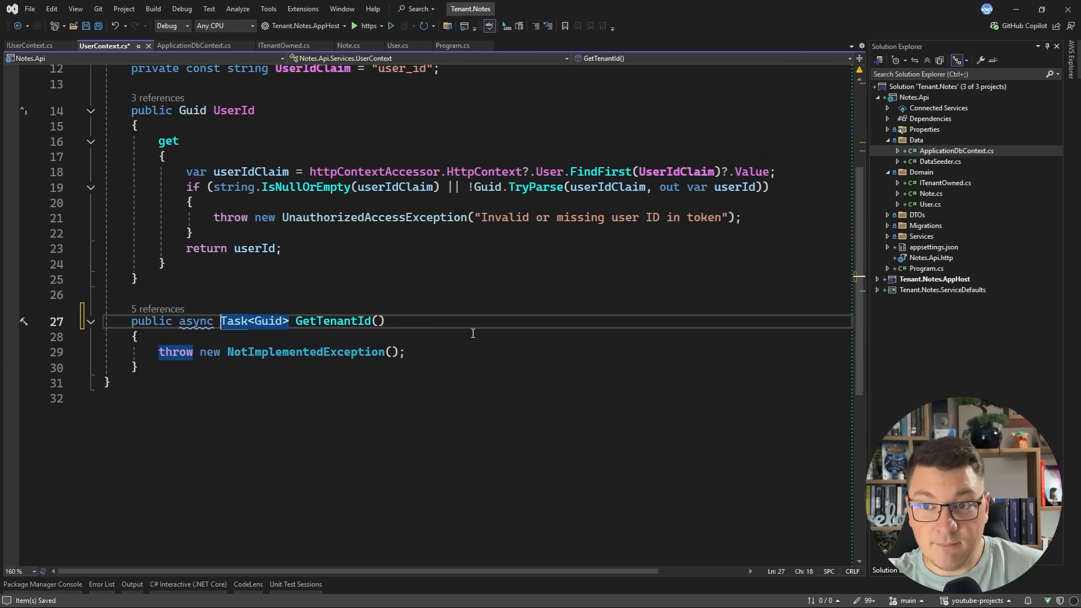
type("var")
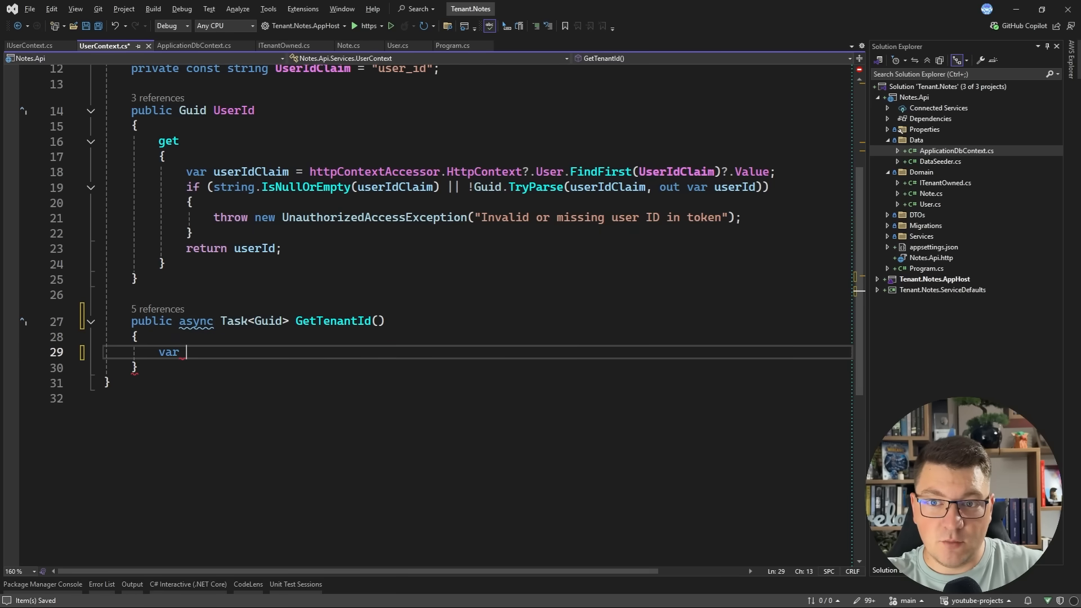
type("cacheKey =")
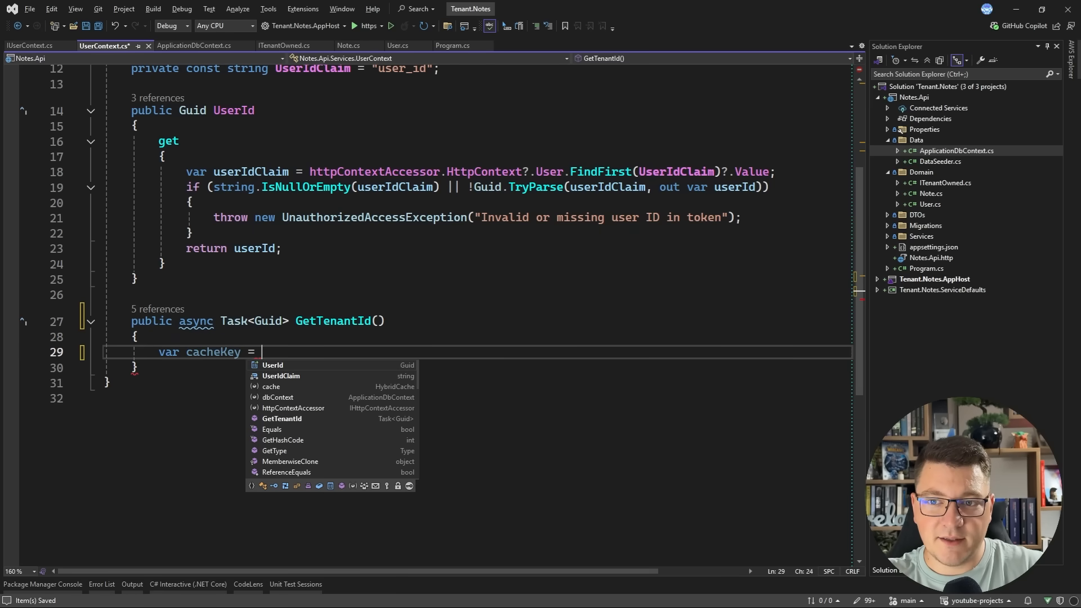
mouse_move(273, 365)
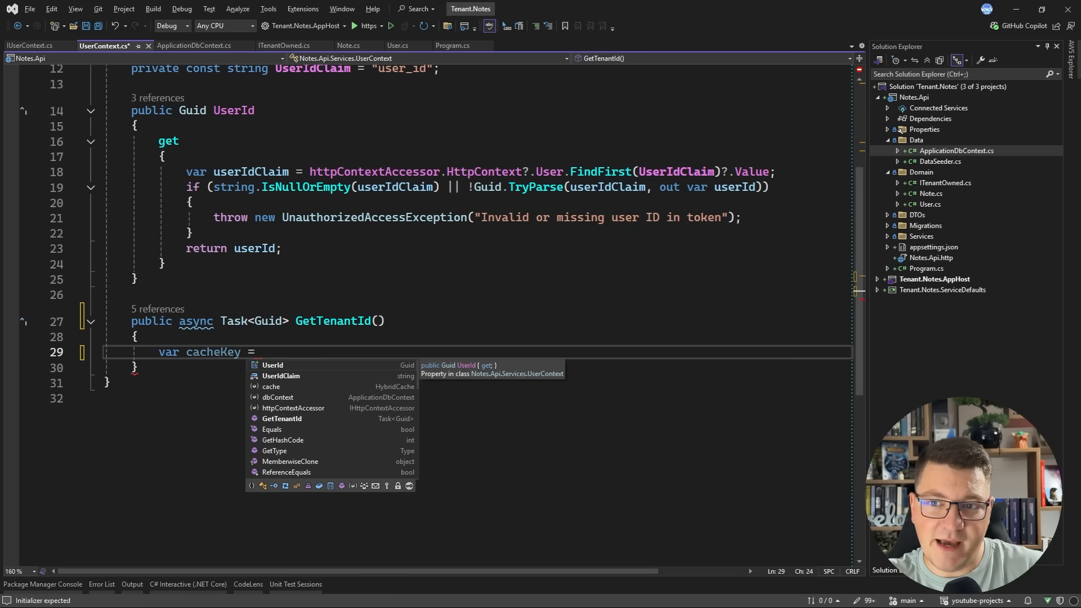
type("$\"us\"")
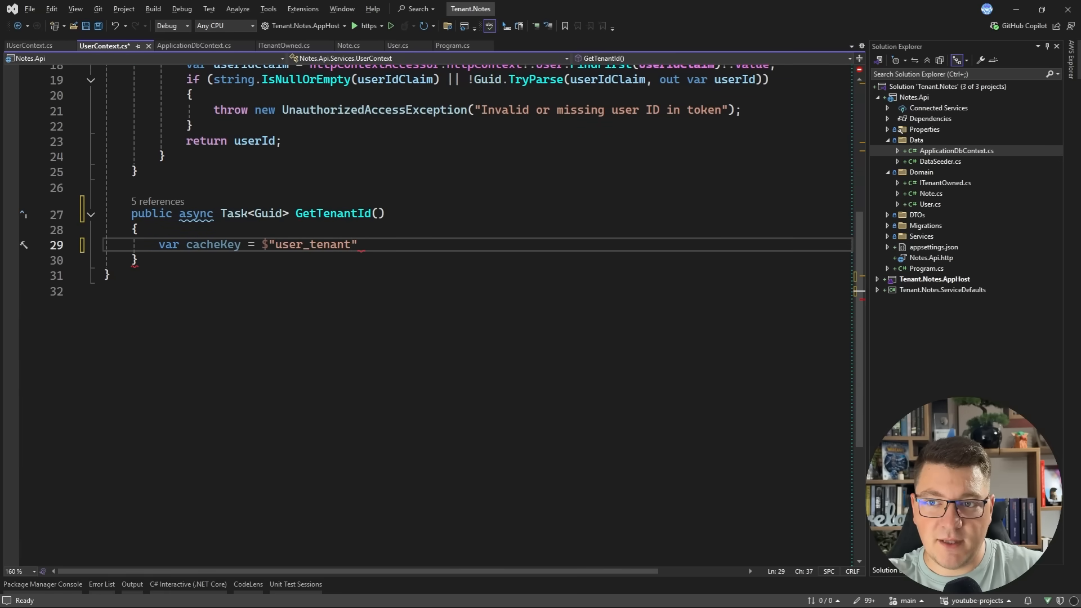
type("{UserId}")
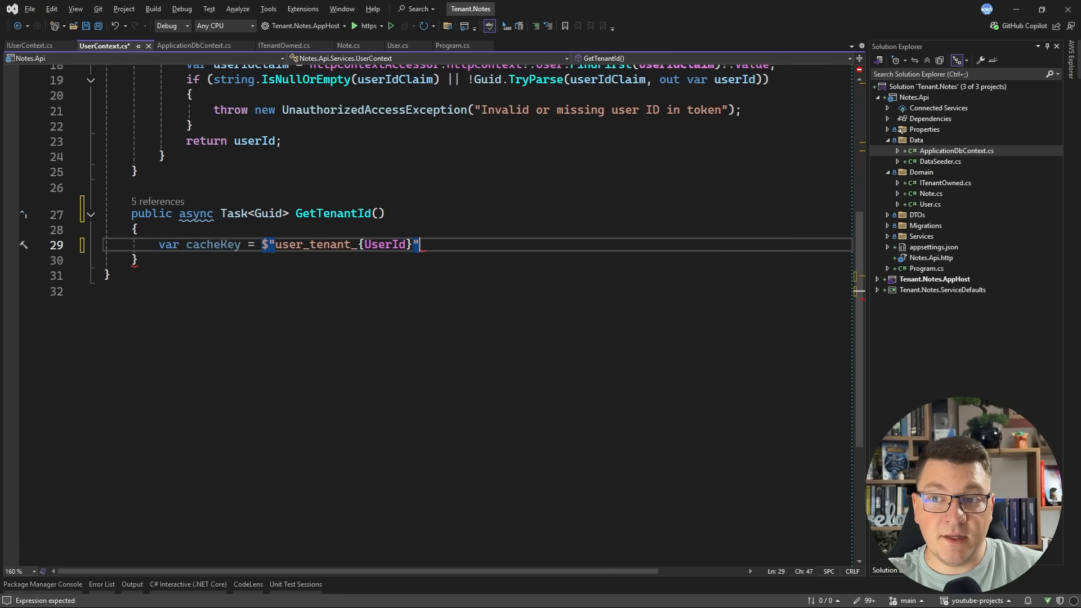
key("enter")
type("return await cache.GetOrCreateAsync(")
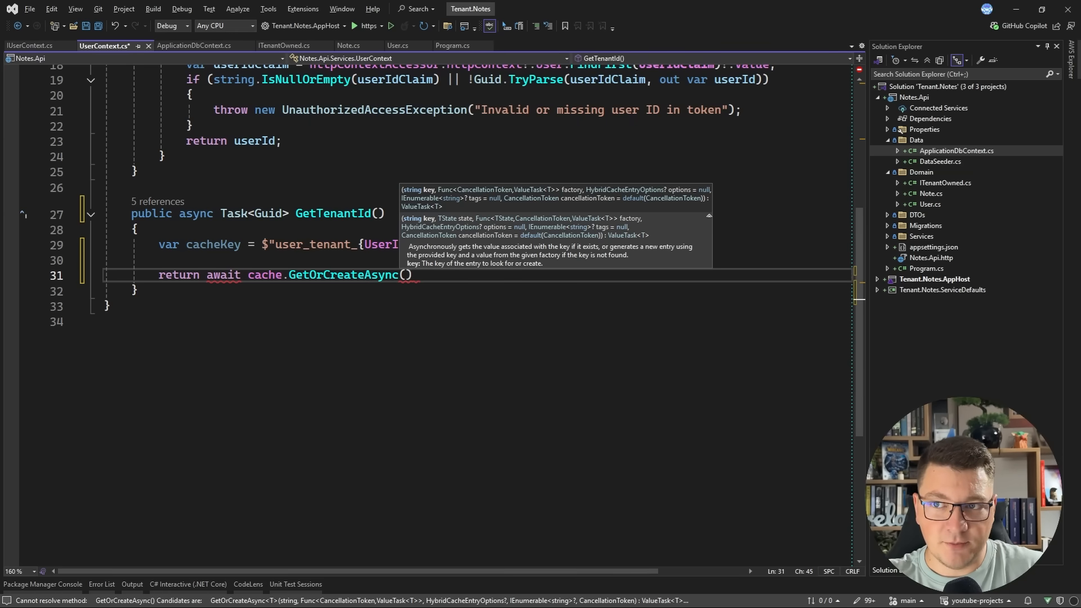
type("cacheKey, ct => { }")
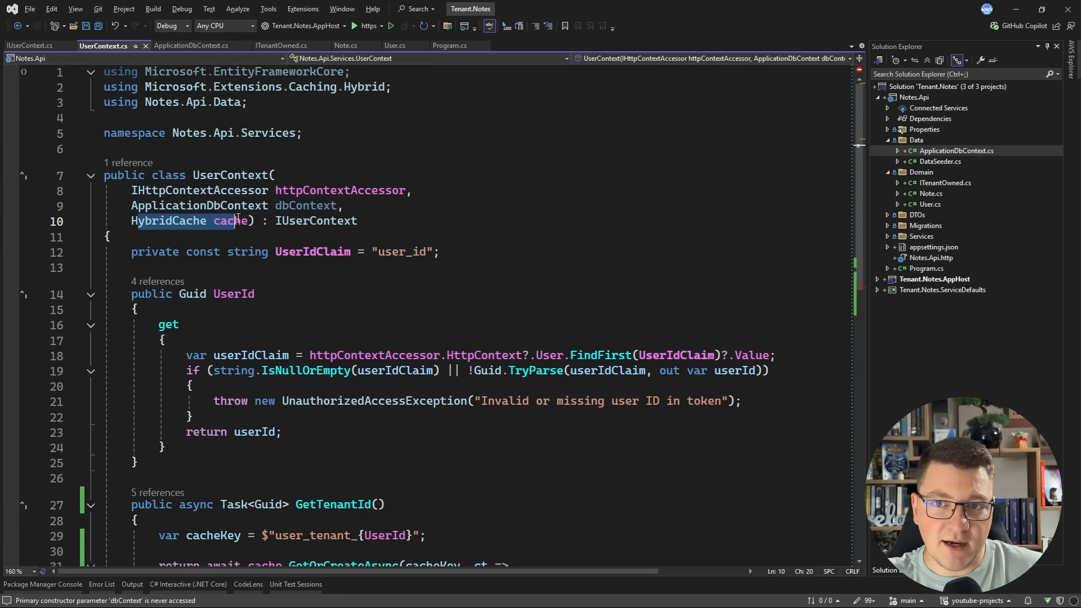
double_click(230, 220)
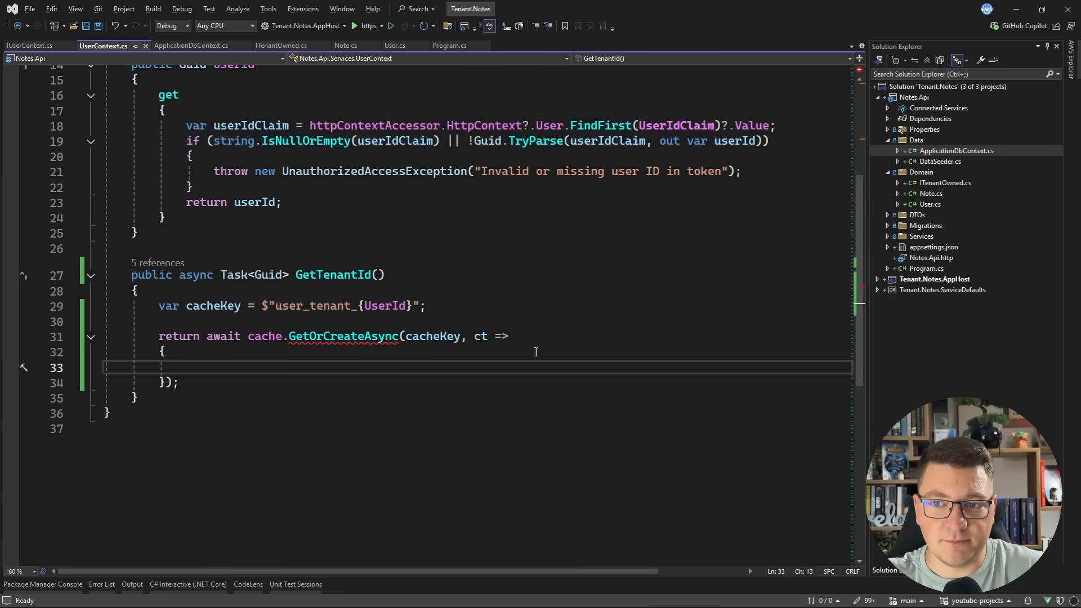
Query dbContext.Users for the user's TenantId, throwing 'User not found' when missing.
type("var user = aw")
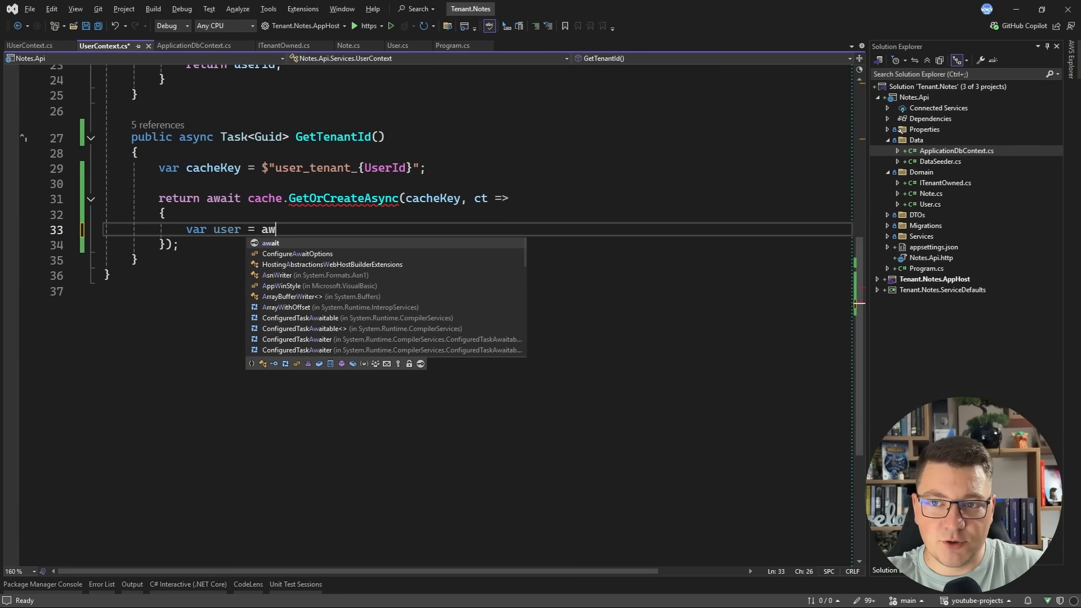
type("ait dbContext.U")
type(".Where(u => u.Id ==")
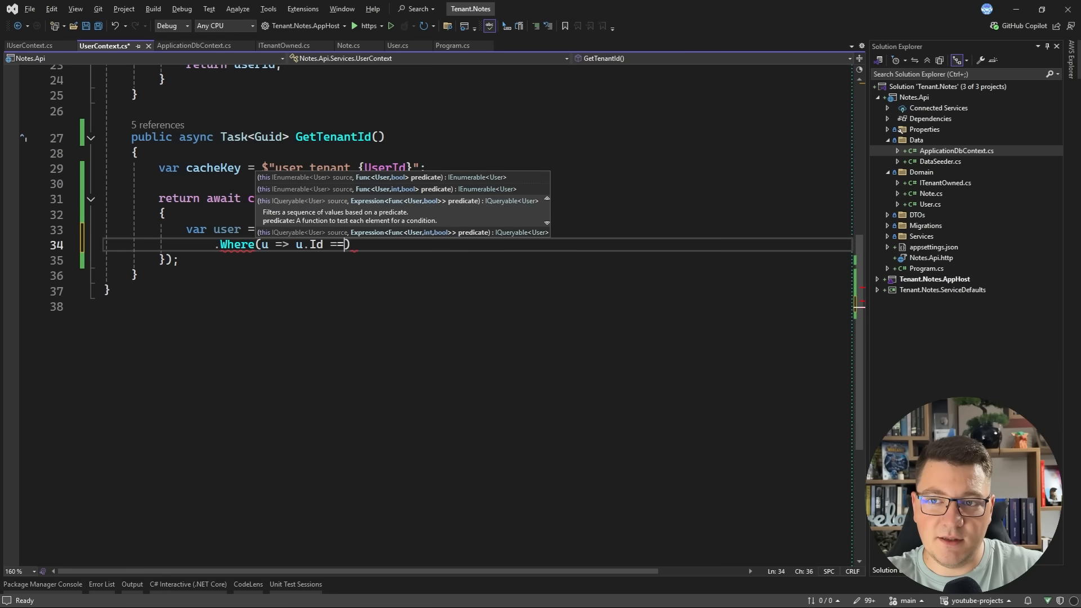
type("UserId)")
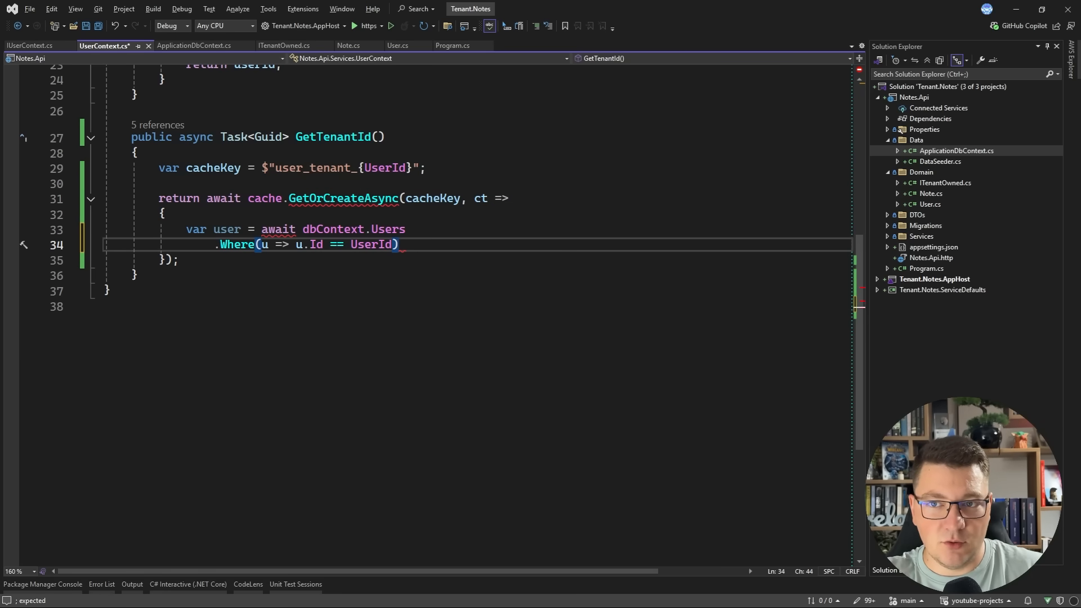
type(".Select( )")
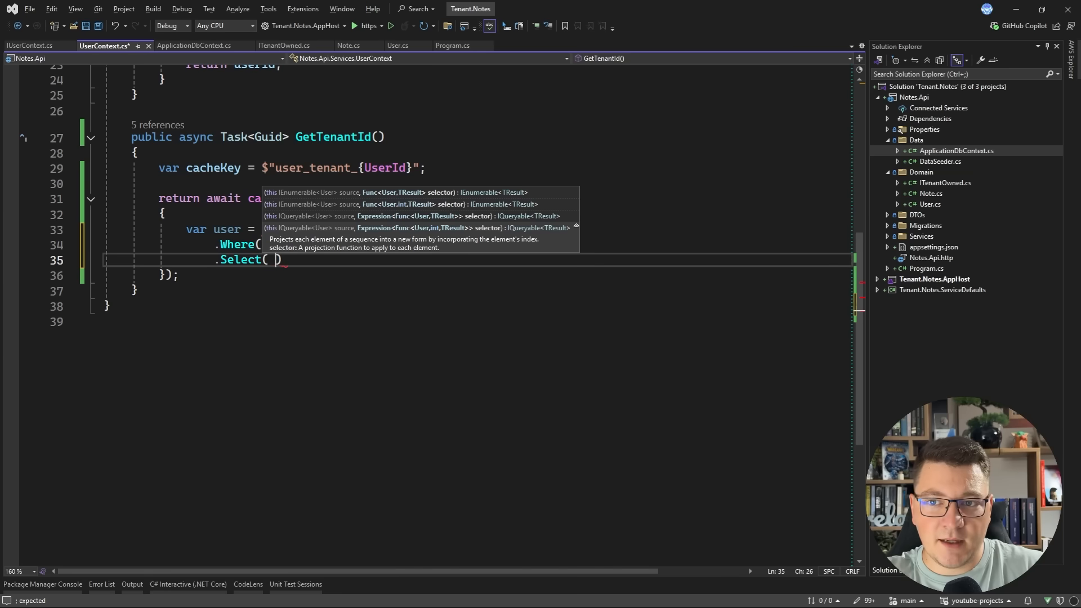
type("u => new AbandonedMutexException{ u")
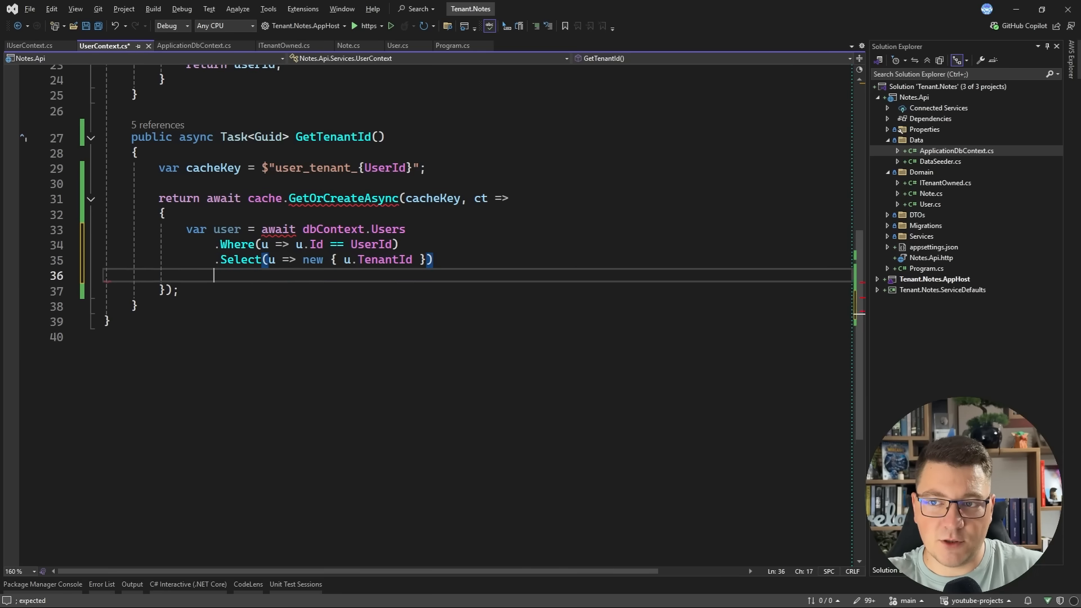
type(".FirstOrDefaultAsync(ct);")
type("throw new Exception(\"")
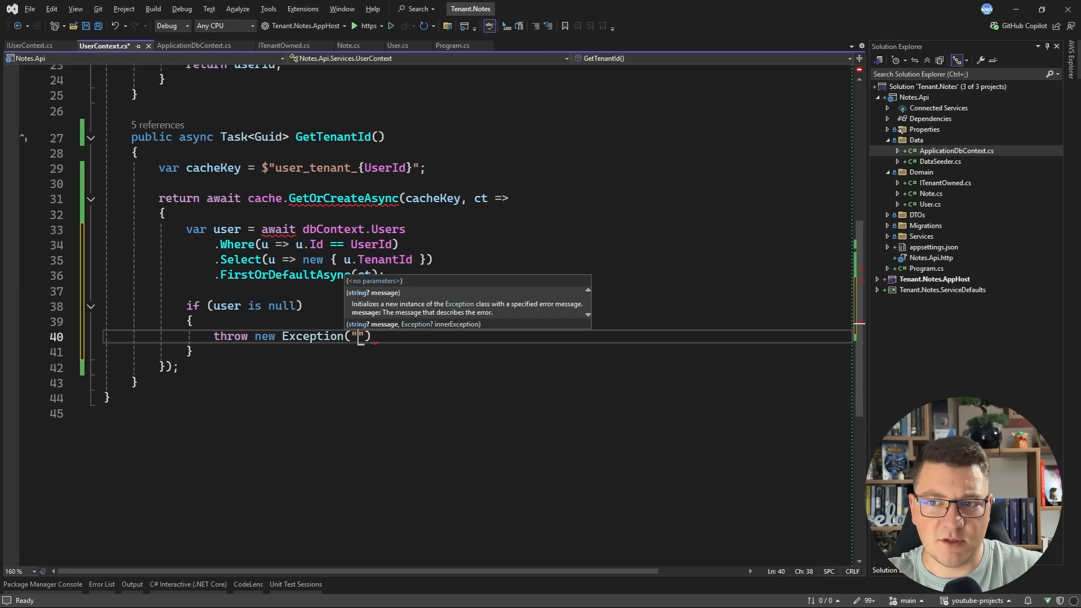
type("User not fodf")
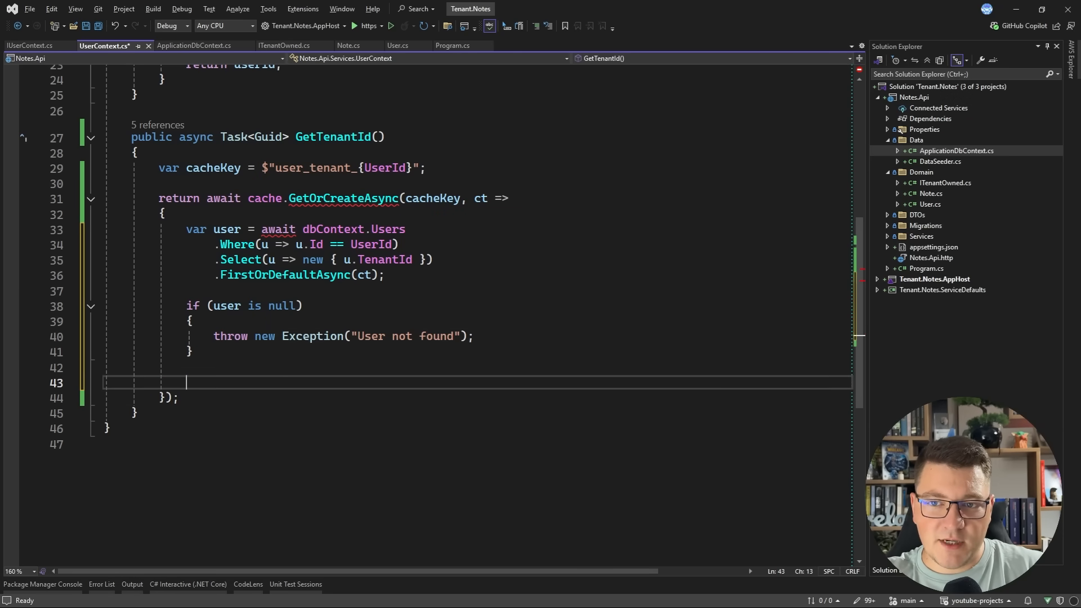
type("return user.TenantId;")
left_click(477, 198)
type("async ")
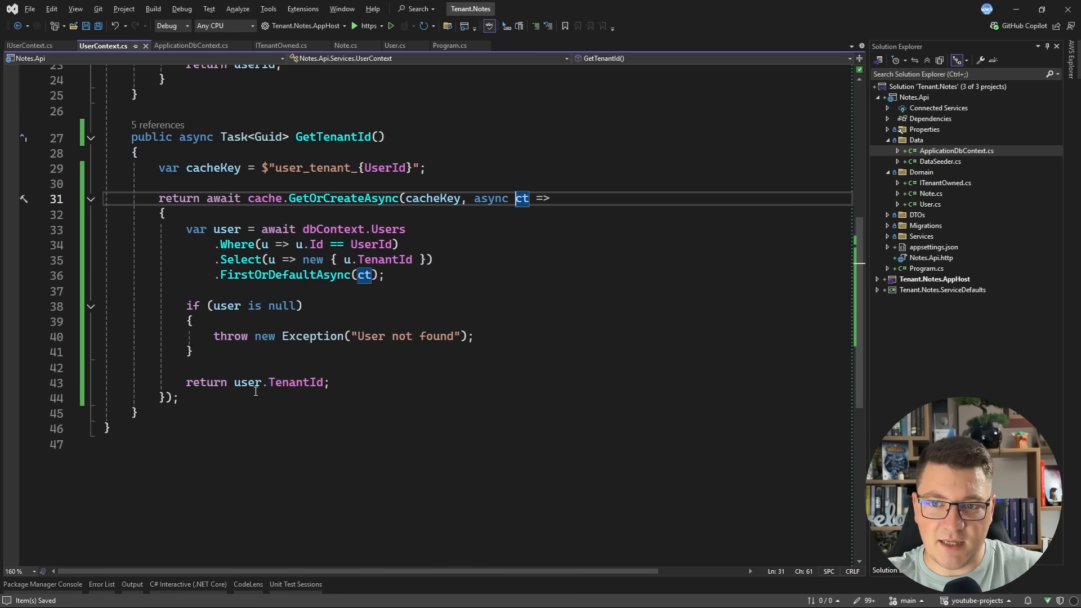
Give the cache entry a 5-minute Expiration via HybridCacheEntryOptions.
type("new HybridCacheEntryOptions()")
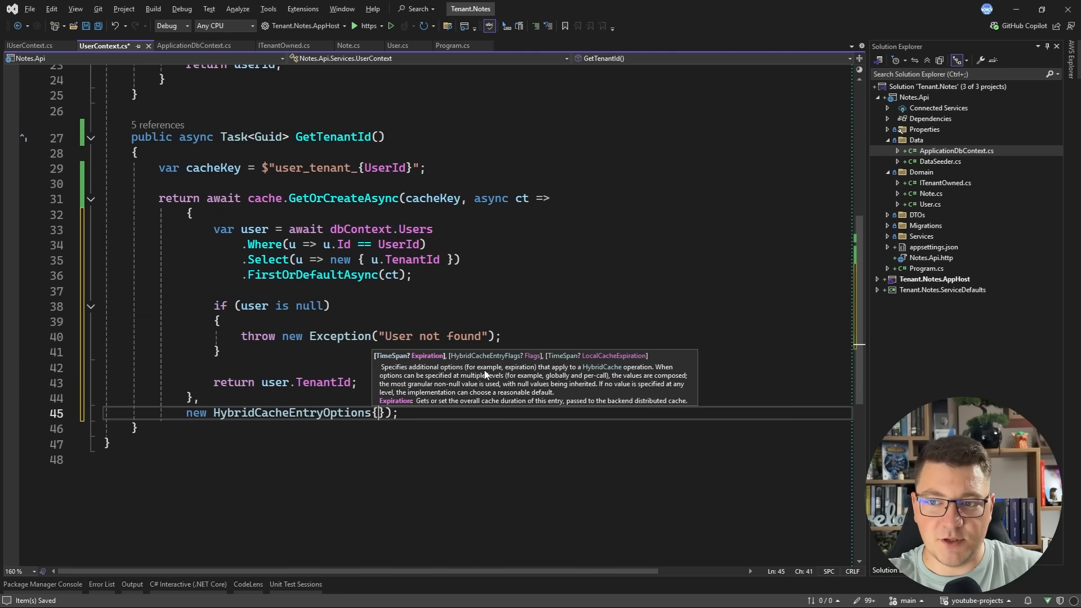
type("Expiration = TimeSpan.FromMinutes(")
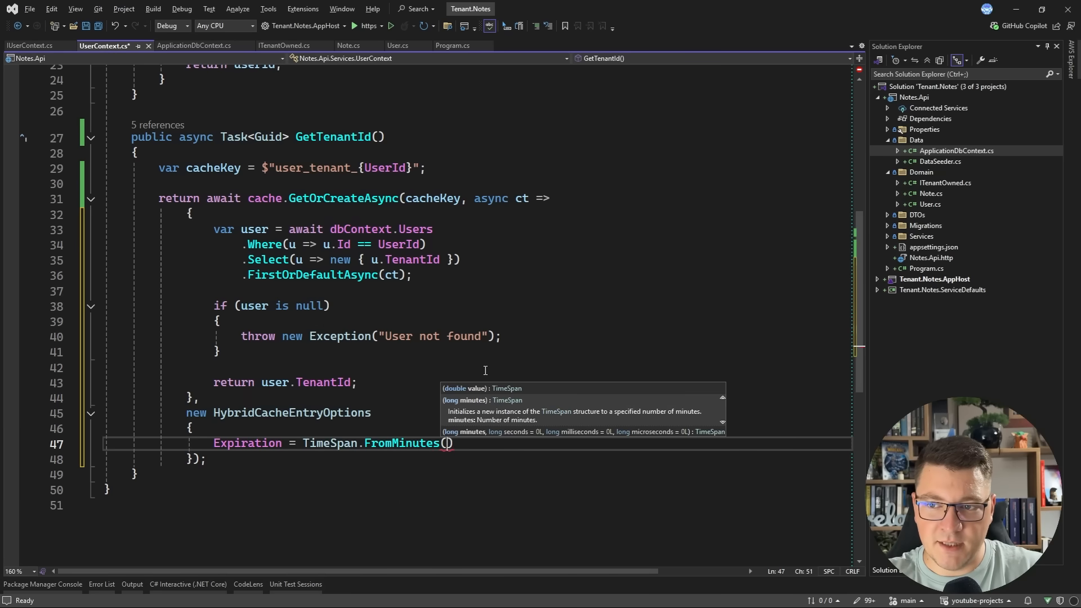
type("5")
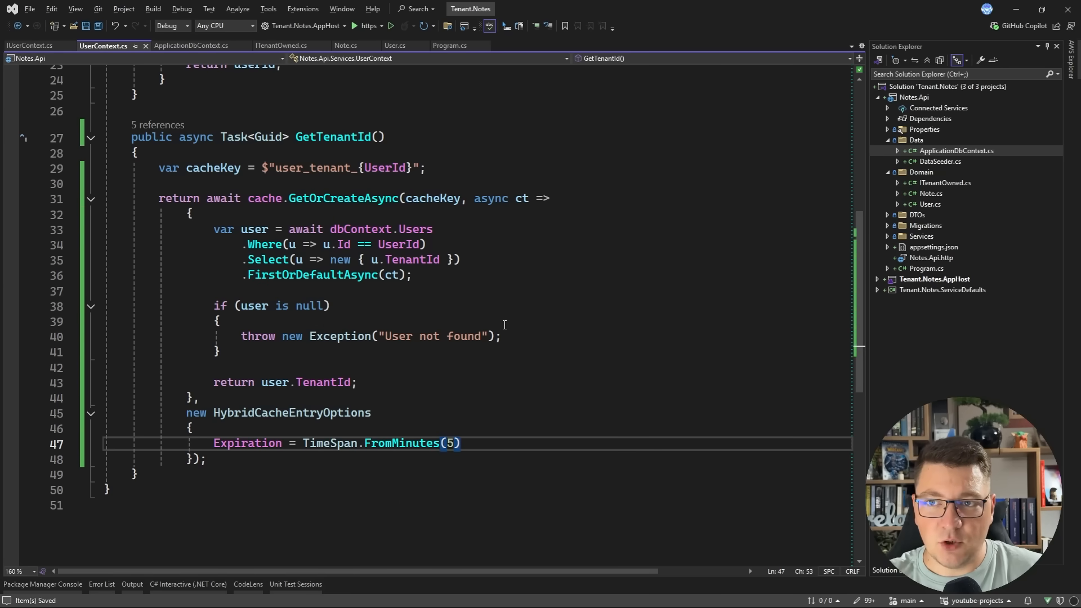
double_click(333, 136)
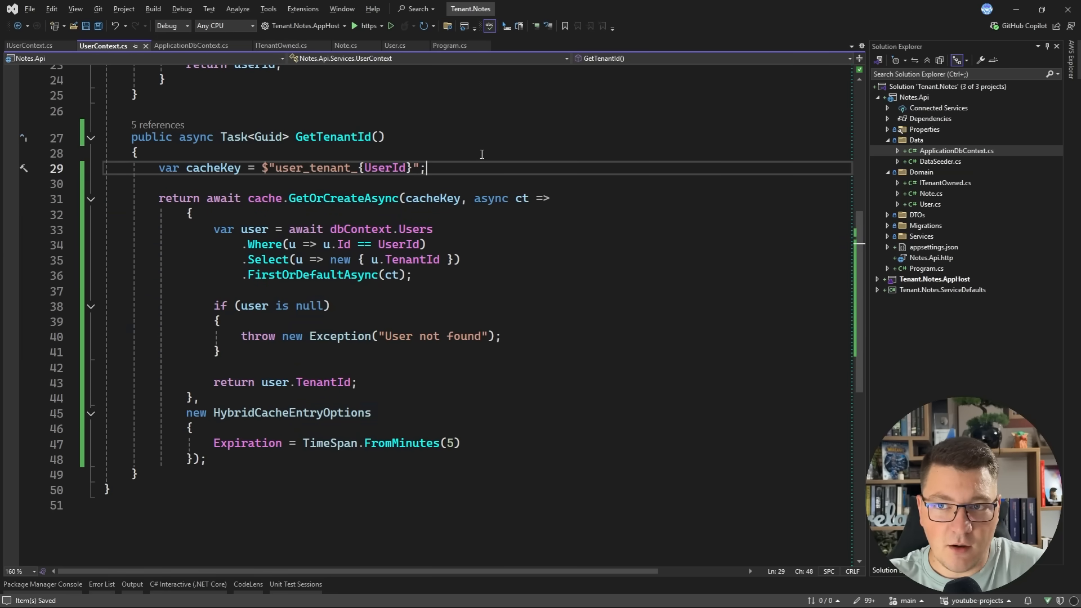
left_click_drag(159, 197, 205, 460)
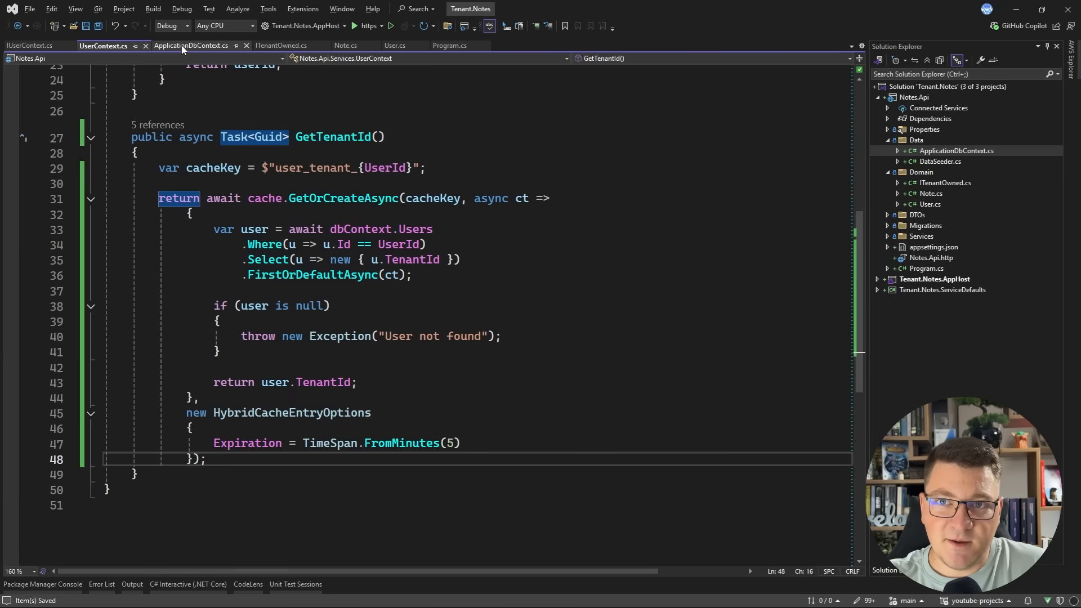
Replace the tenant filter comment in GET /notes with .Where(n => n.TenantId == tenantId).
left_click(448, 46)
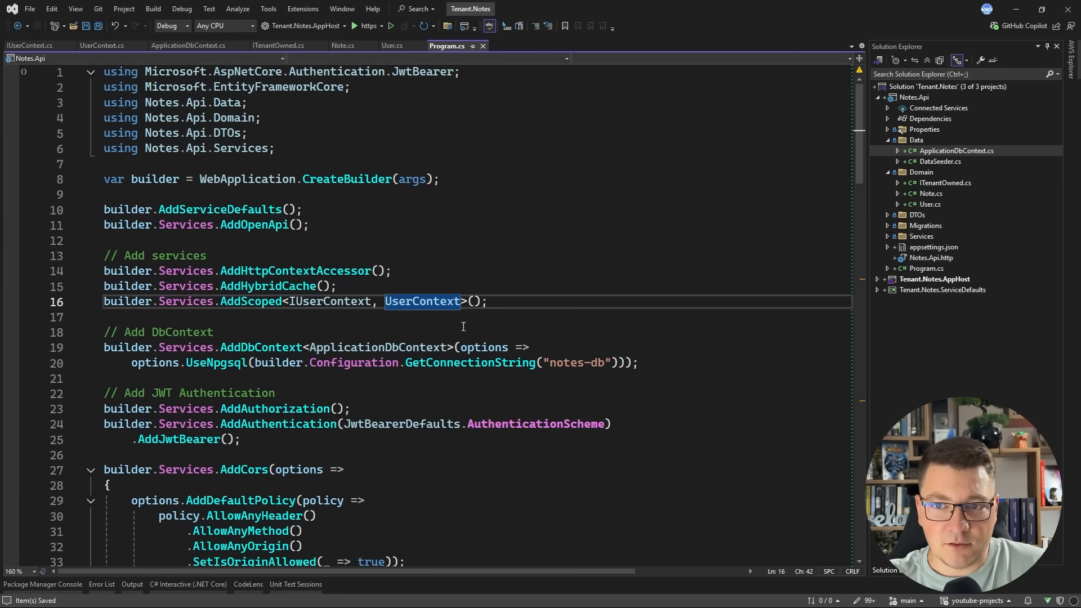
scroll("down", 3)
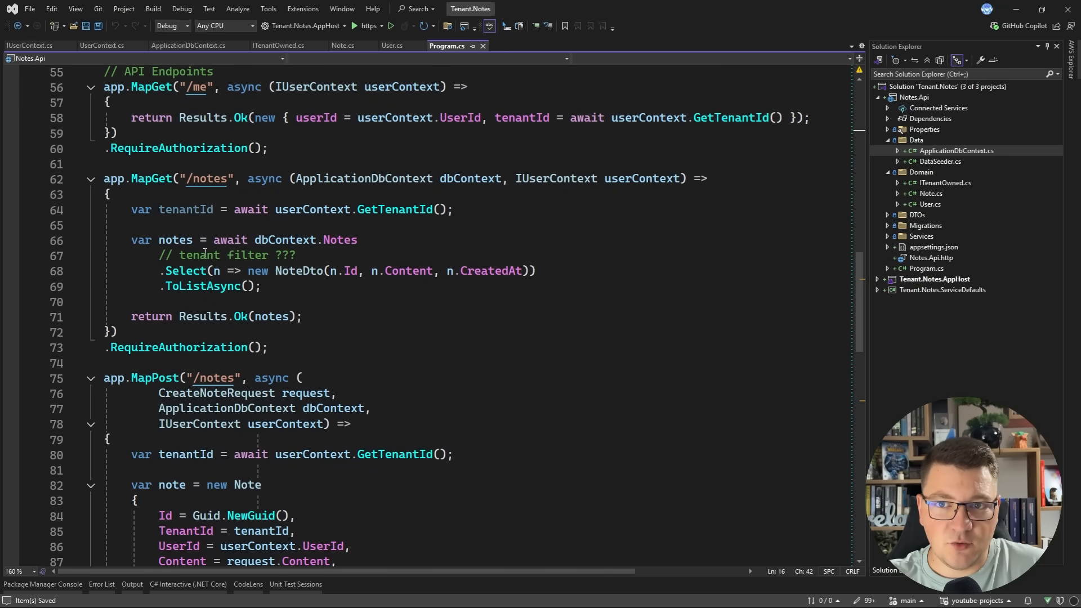
triple_click(228, 255)
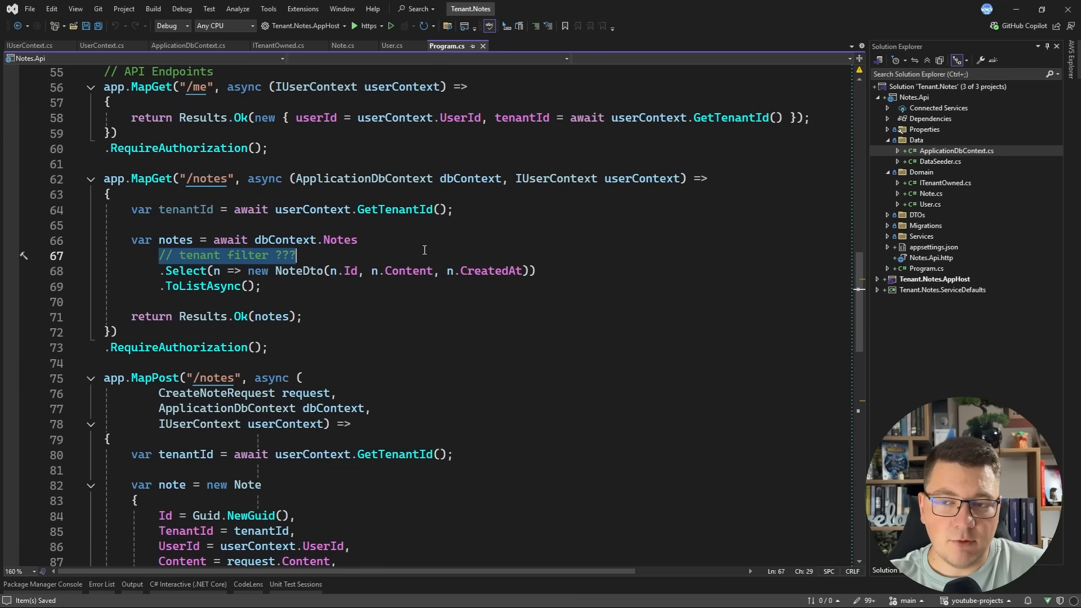
type(".Where(")
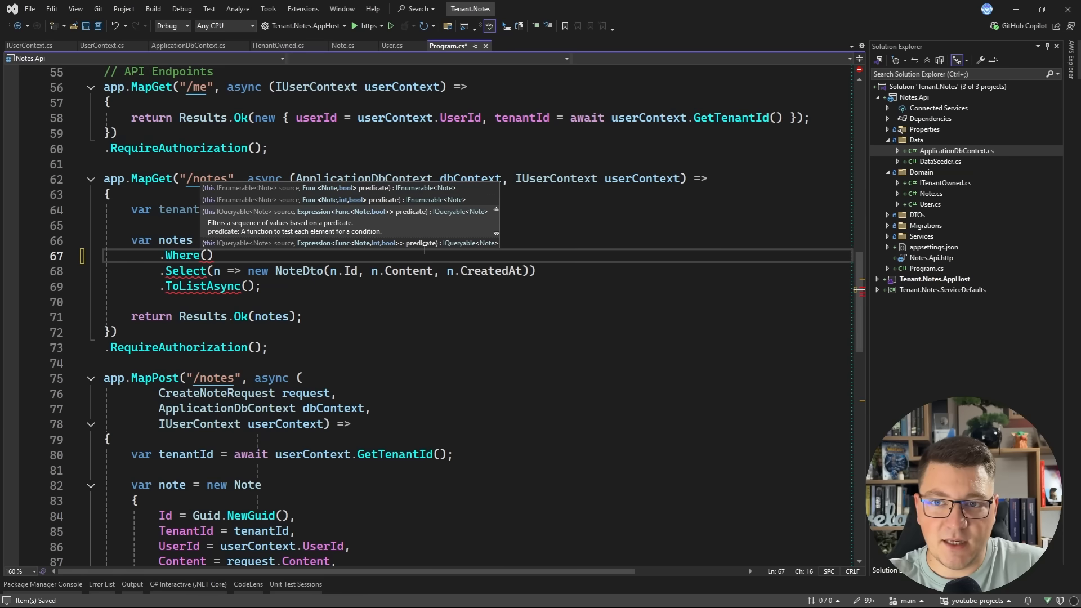
type("n => n<T")
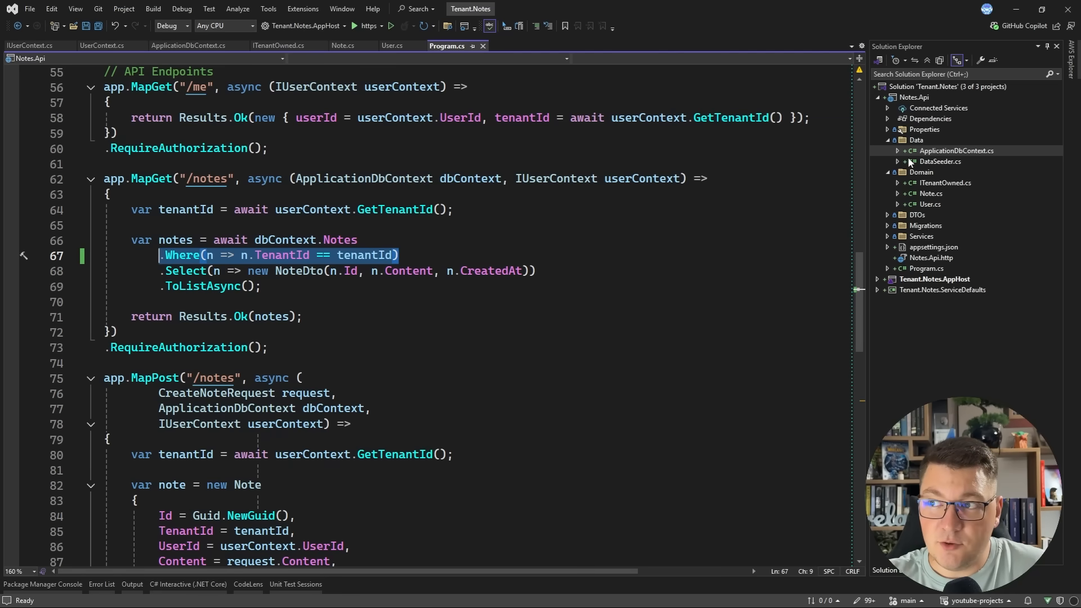
Add a QueryableExtensions class file to the Data folder.
right_click(937, 151)
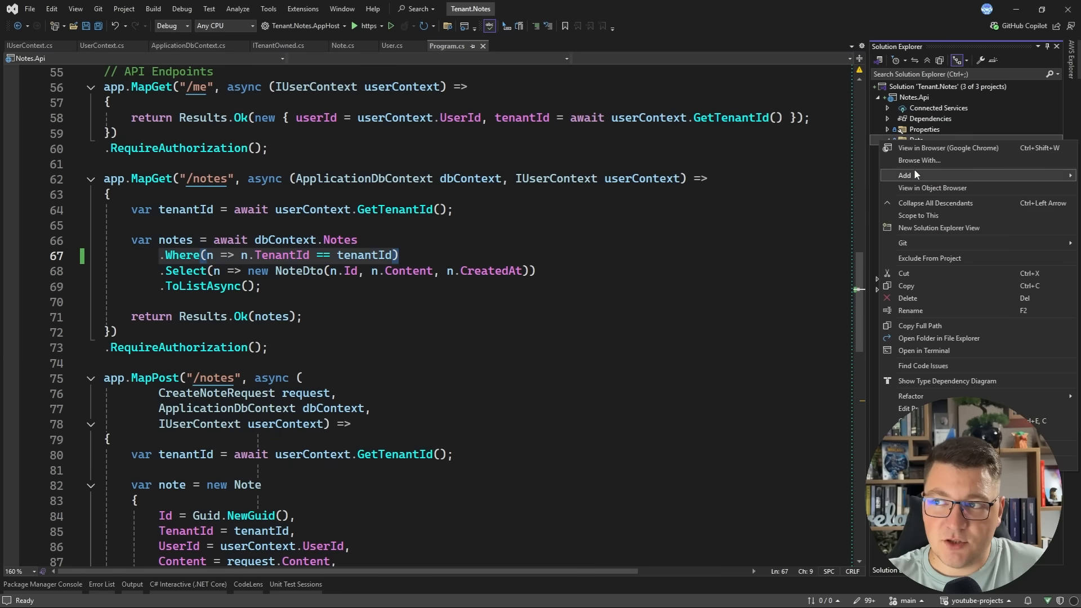
left_click(904, 175)
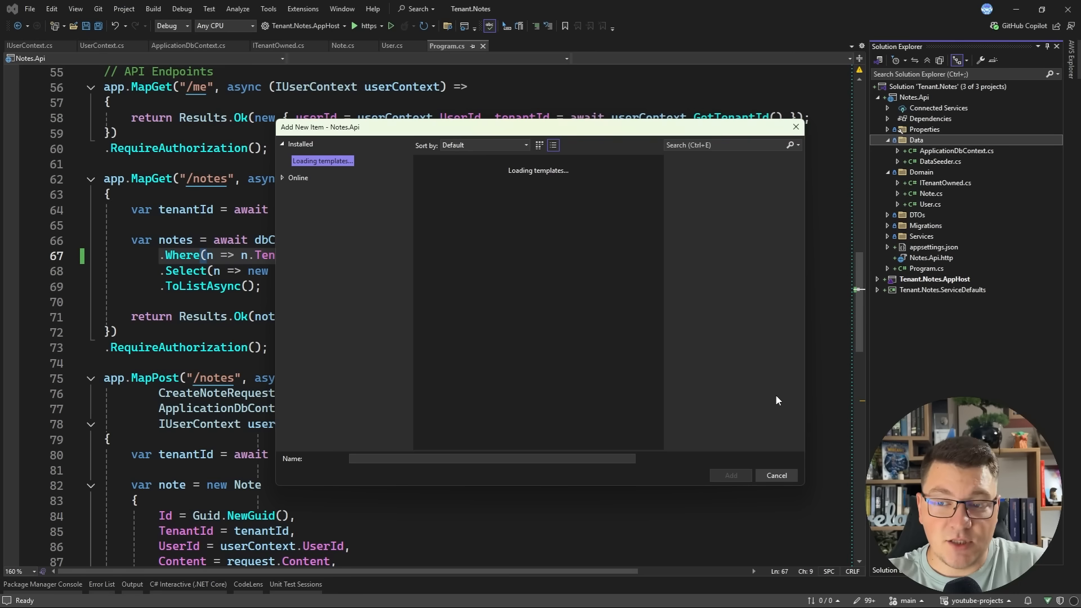
type("QueryableExt")
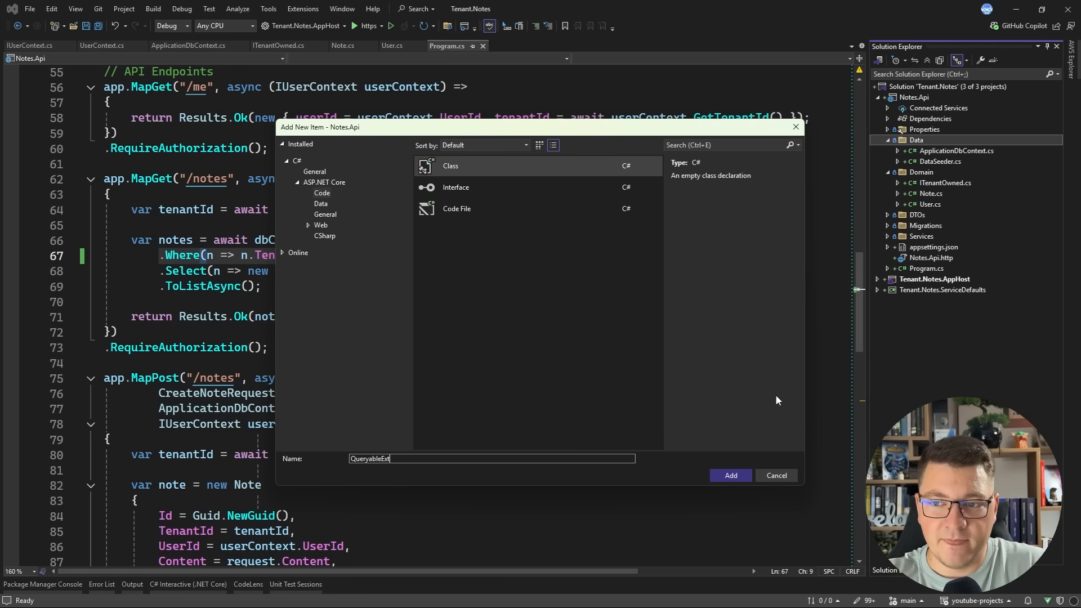
left_click(730, 475)
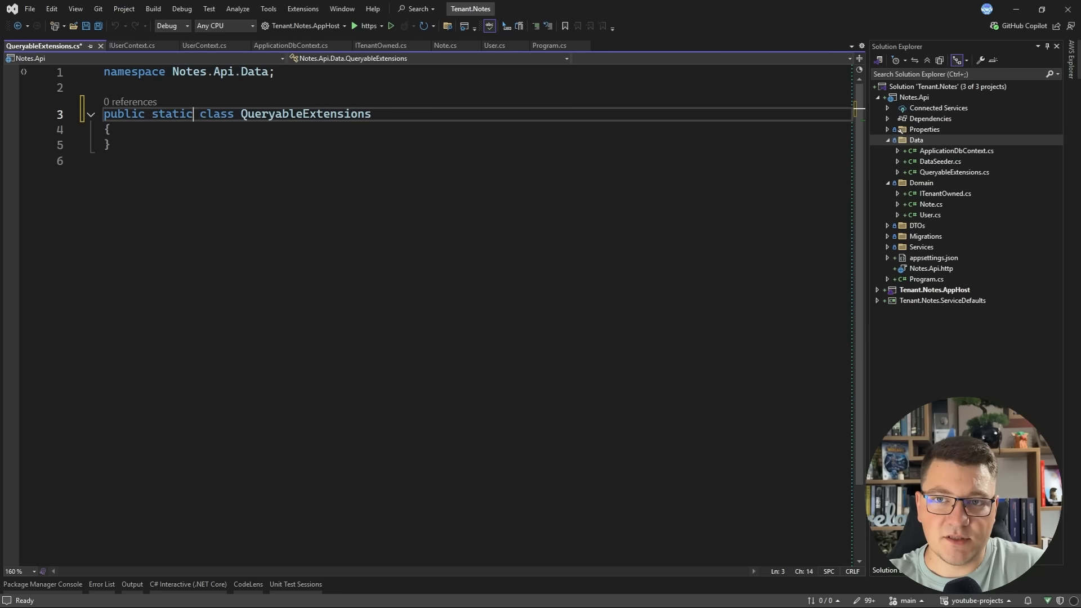
Write ForTenant<T>(this DbSet<T>, Guid tenantId) where T : class, ITenantOwned, returning dbSet.Where.
type("publiuc")
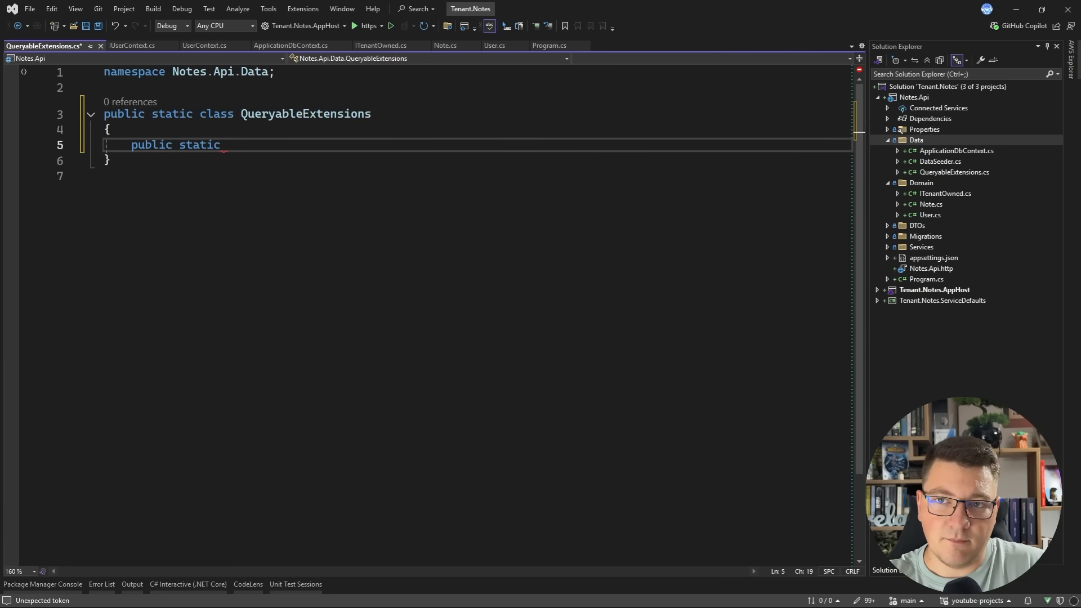
type("DbSet<T>")
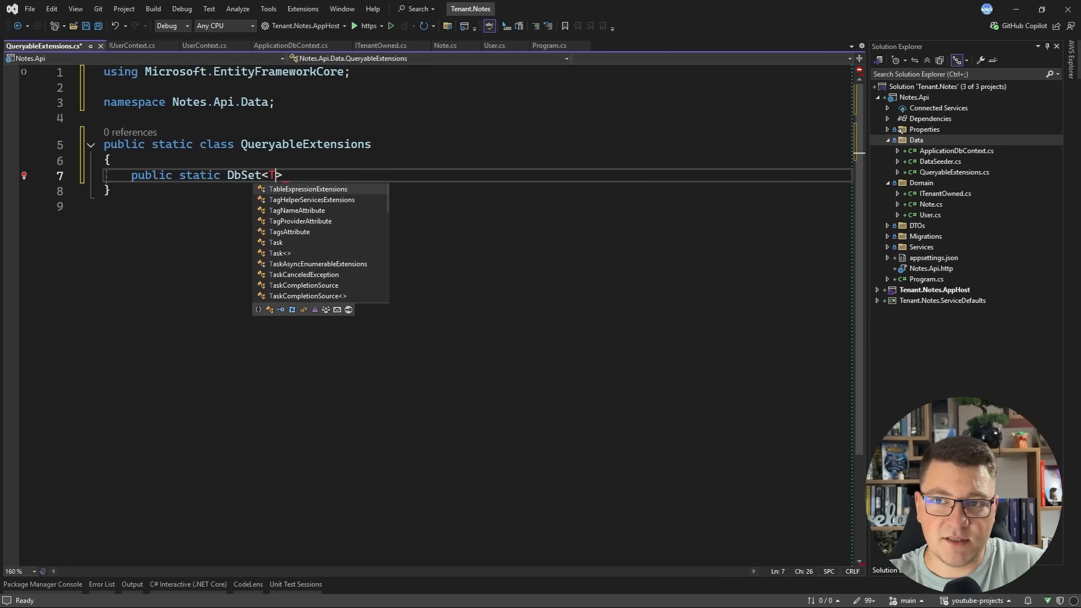
type("For")
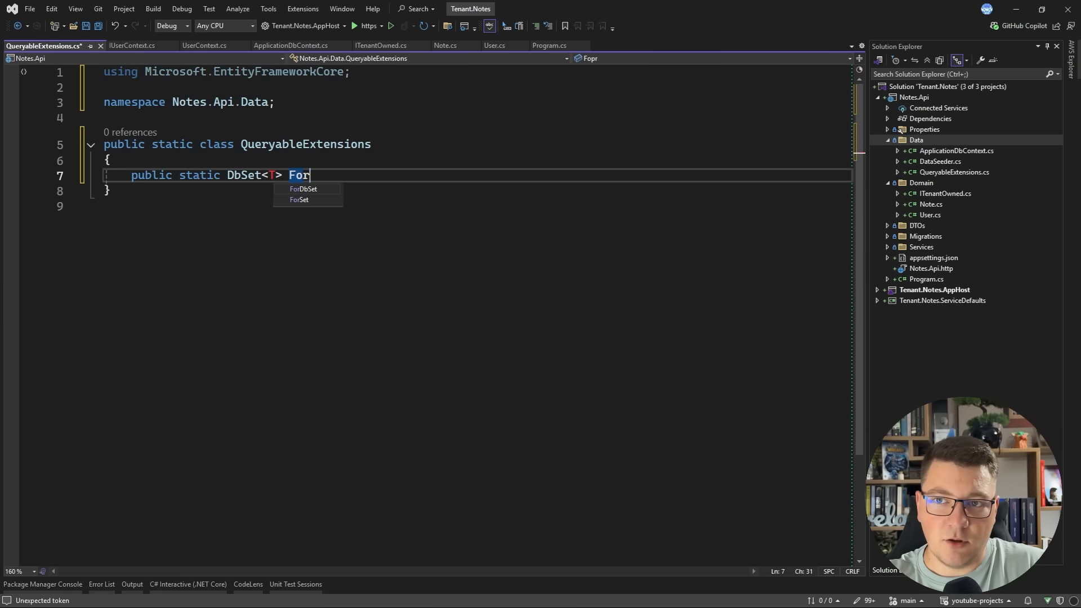
type("Tenant(G")
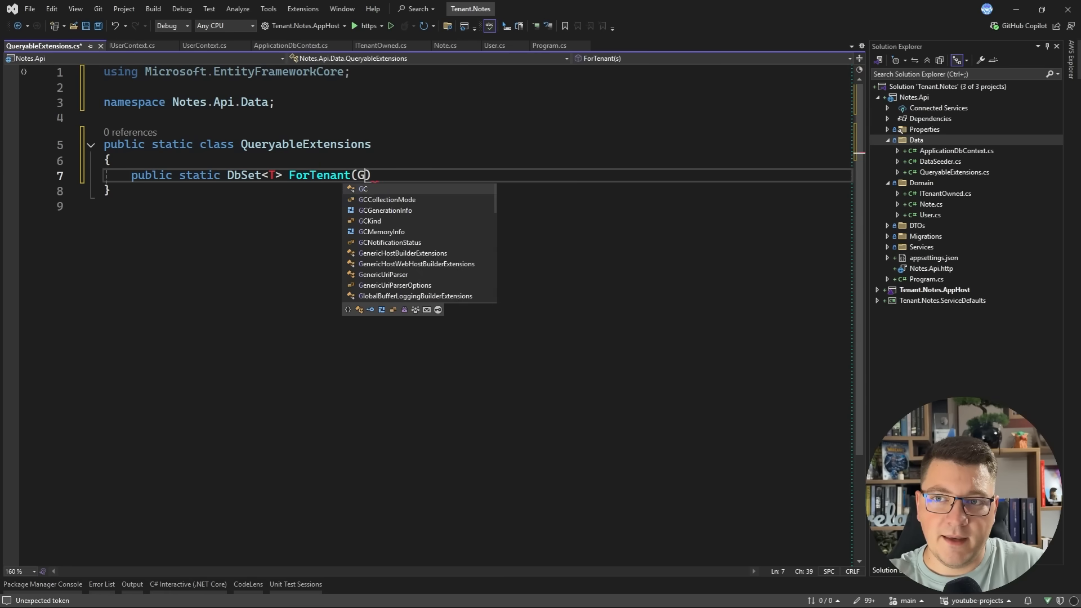
type("uid tenantId")
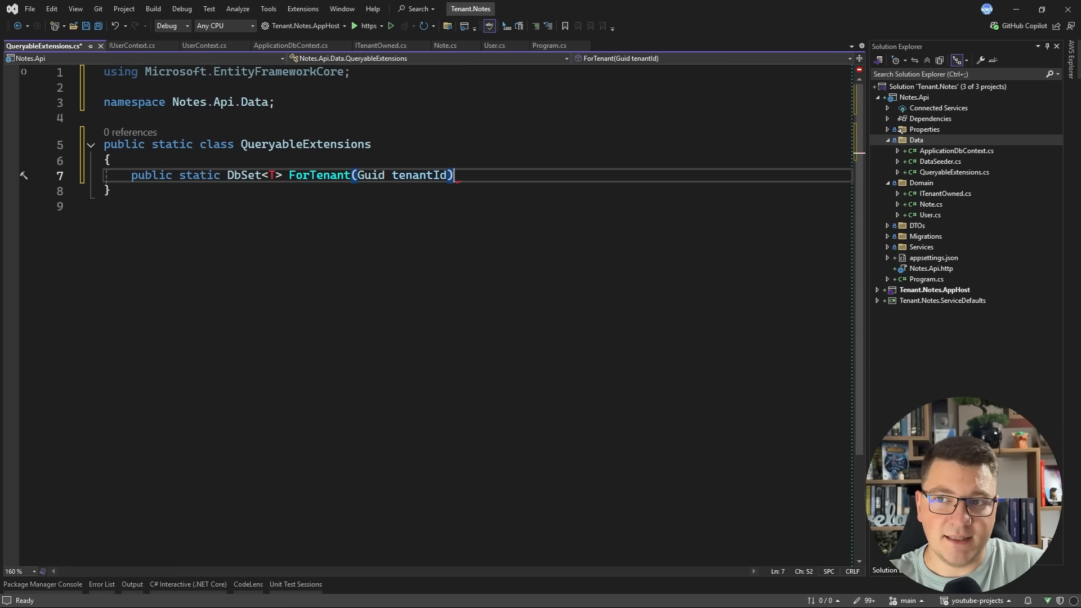
type("where T")
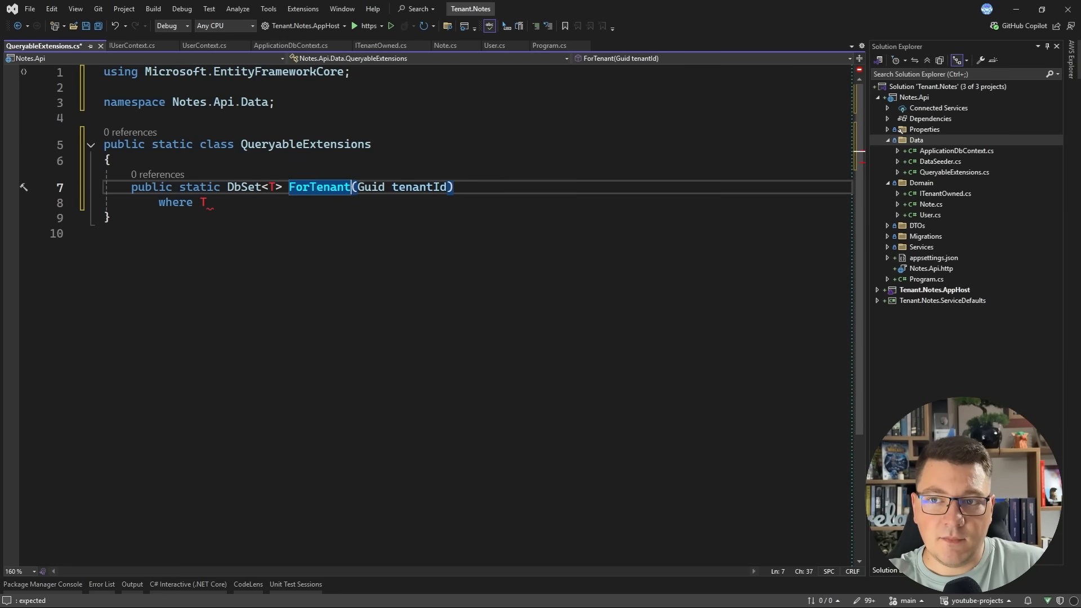
type("<T>")
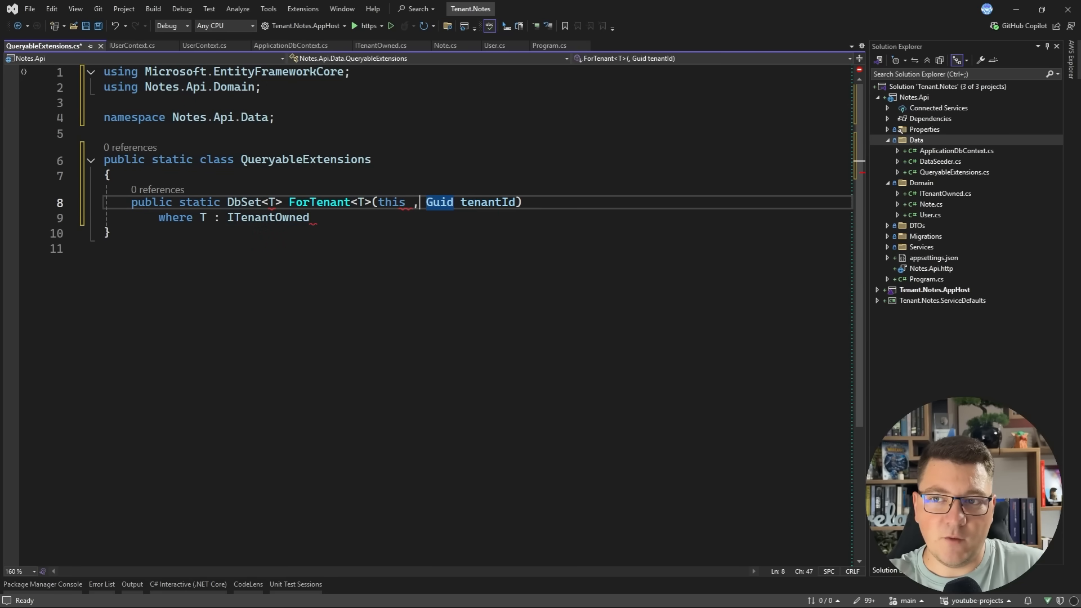
type("DbSet<>")
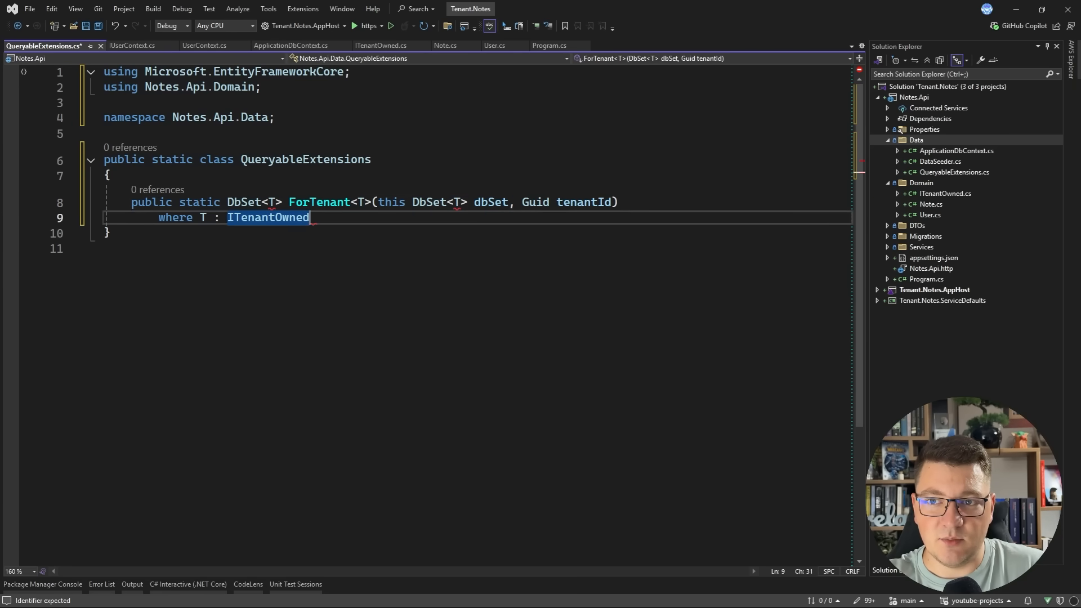
type("class,")
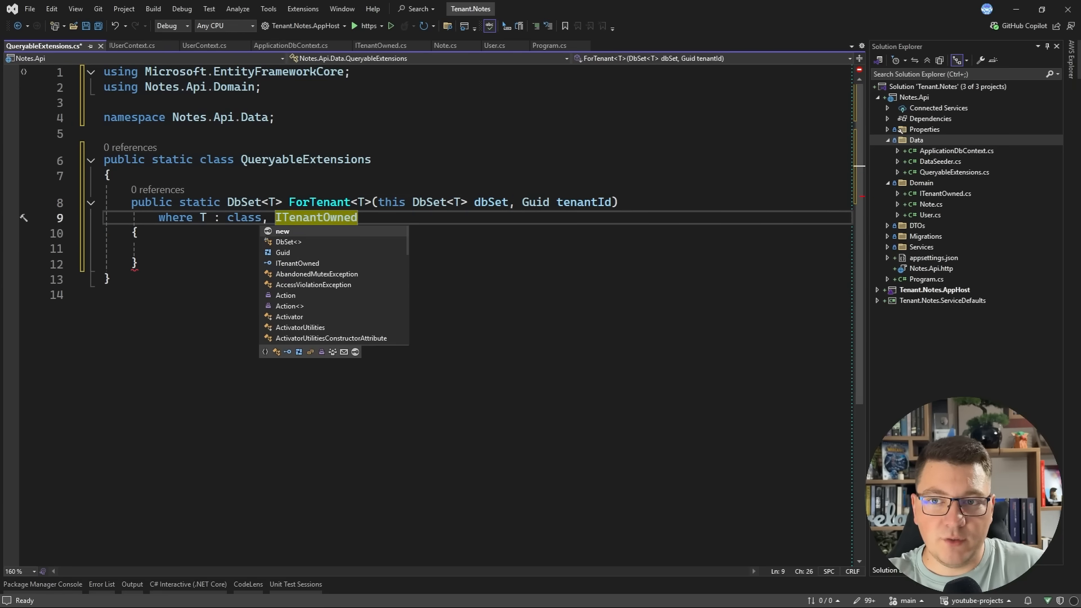
type("return dbSet")
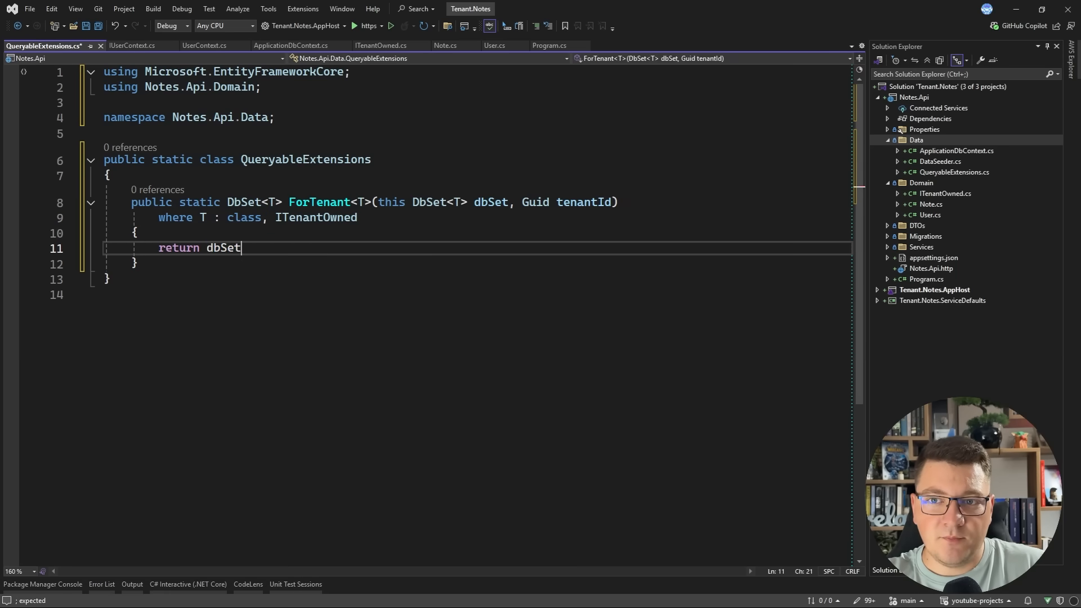
type(".Whje")
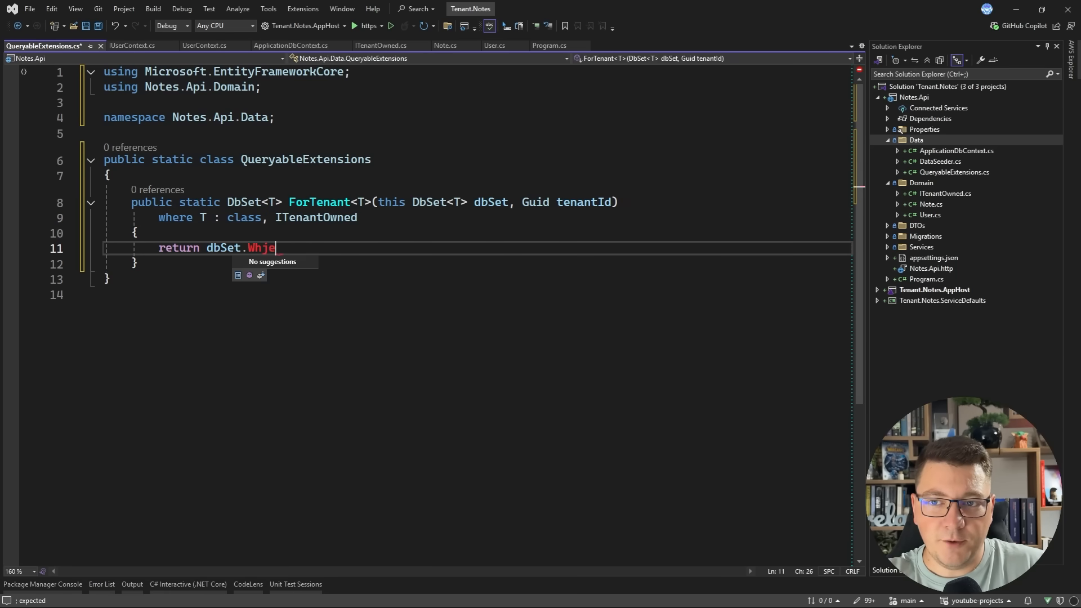
type("Where(e")
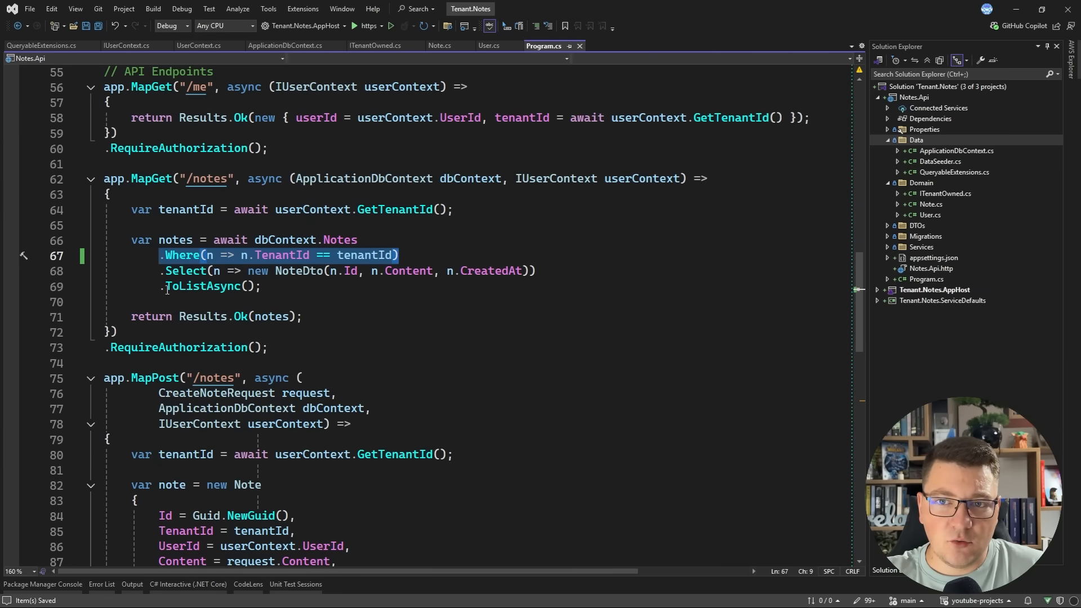
Switch the GET and DELETE notes endpoints to .ForTenant(tenantId).
type(".ForTenant(tenantId")
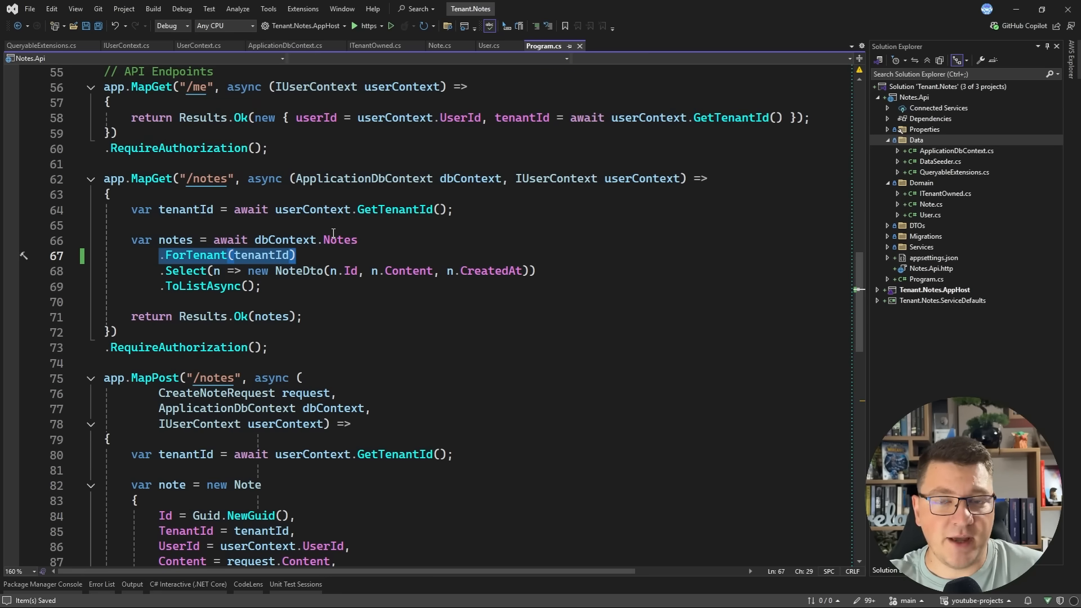
scroll("down", 3)
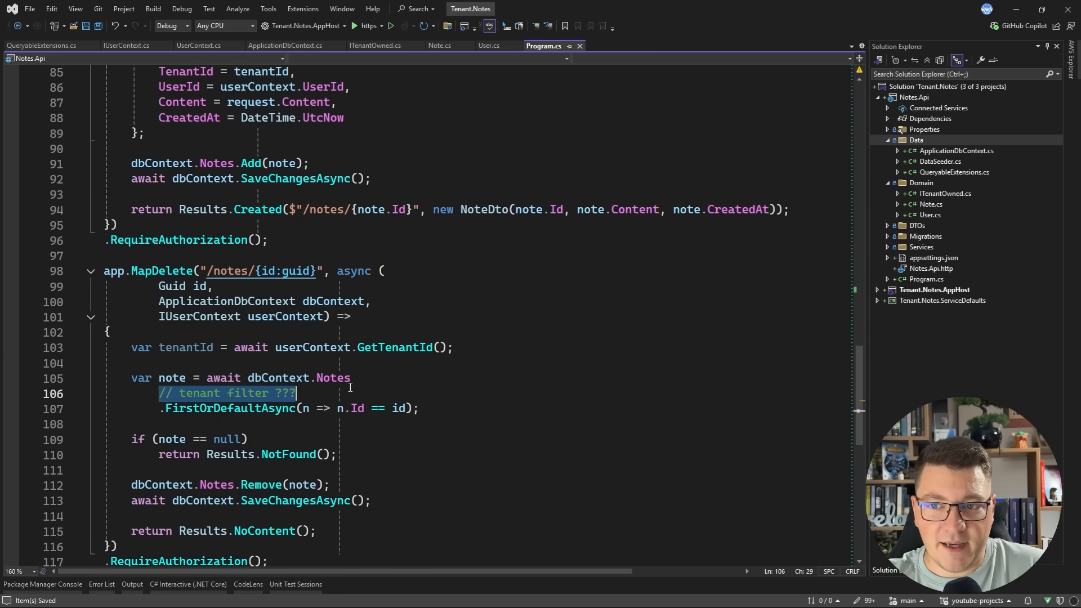
type(".ForTenant(tenantId)")
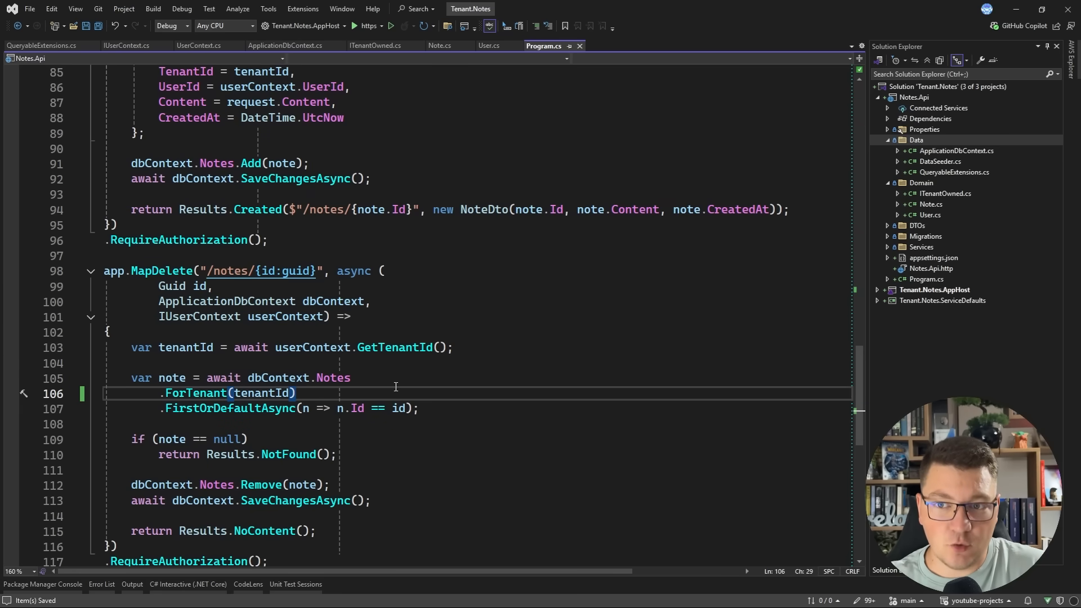
mouse_move(333, 378)
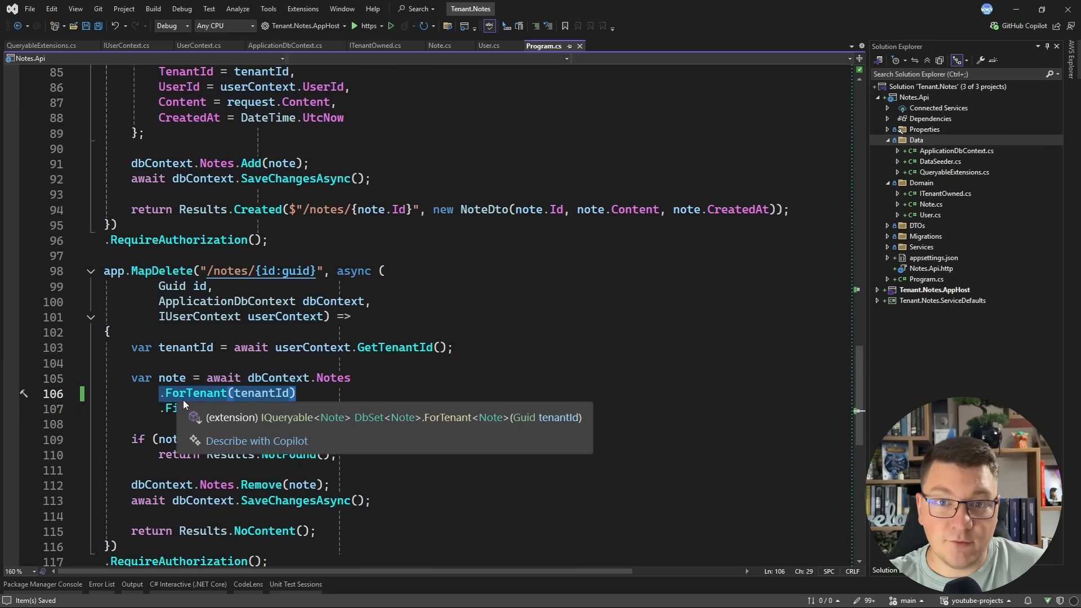
Review how the POST endpoint assigns the tenant and saves changes.
scroll("down", 3)
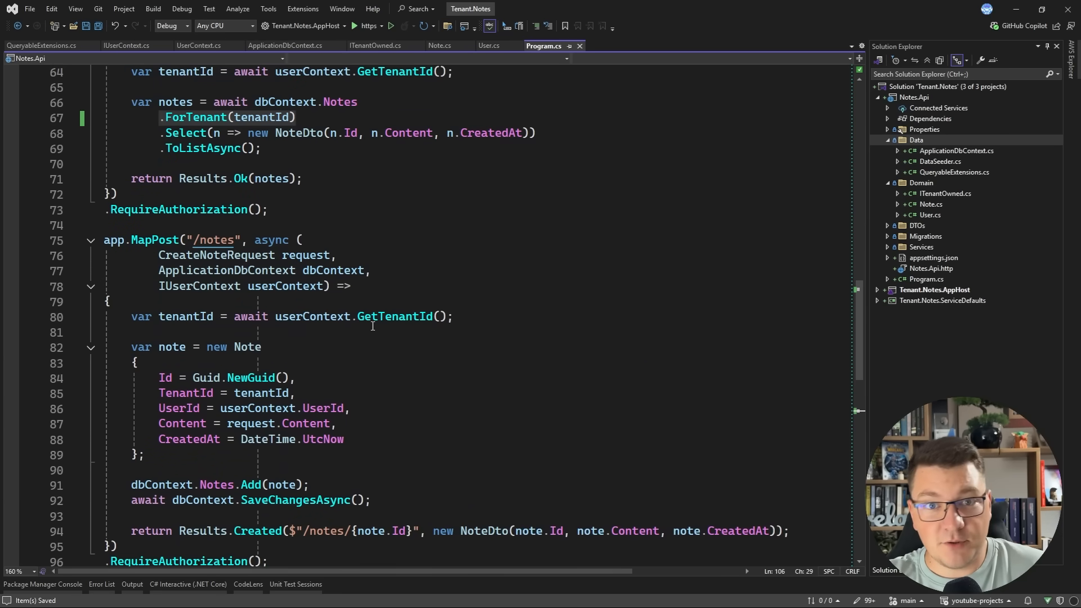
double_click(246, 347)
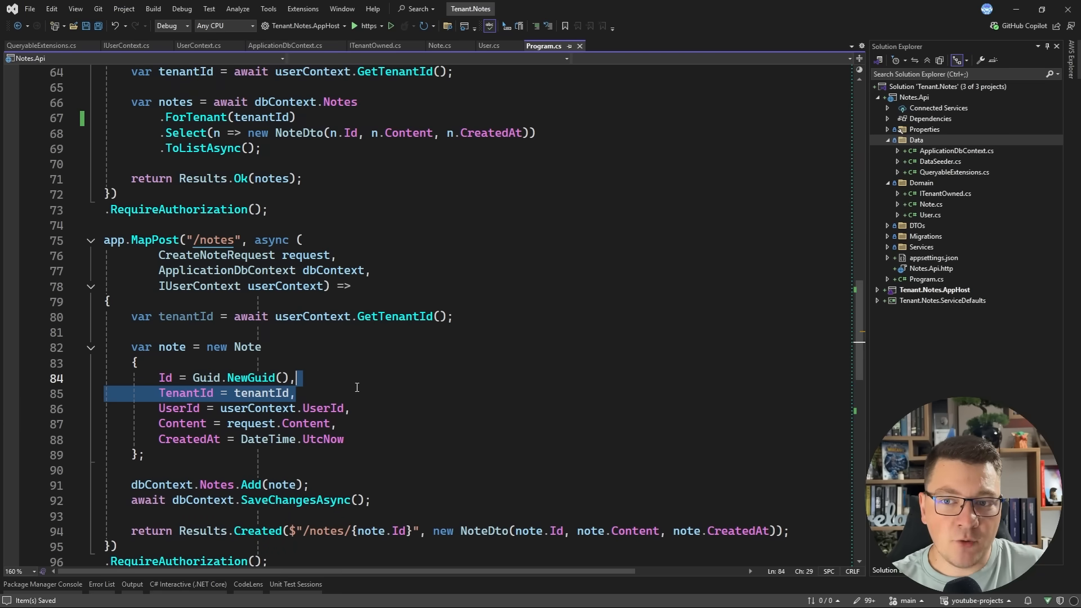
double_click(295, 500)
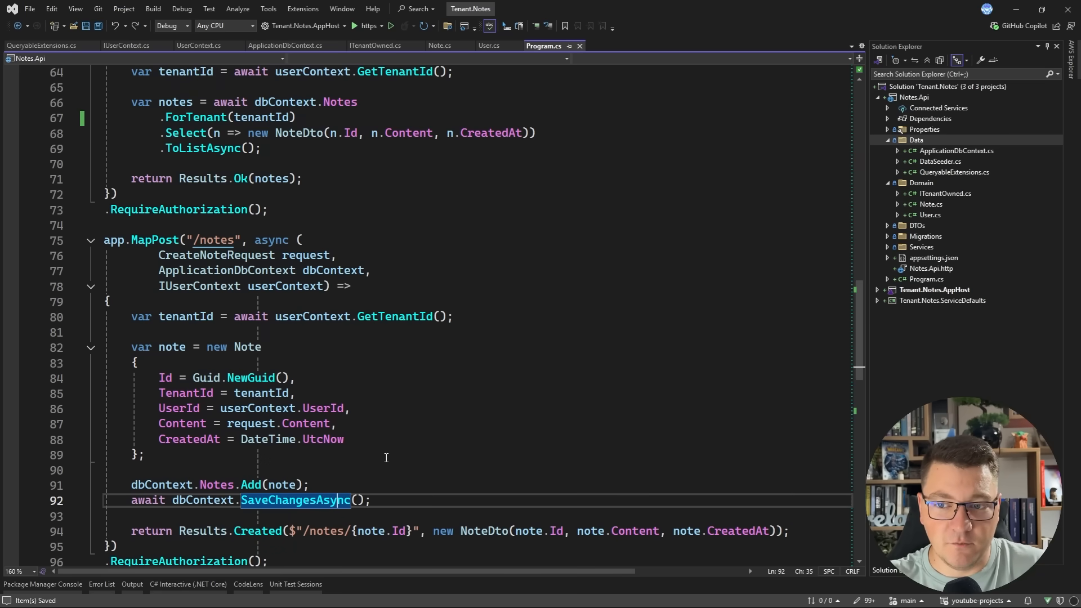
left_click(285, 46)
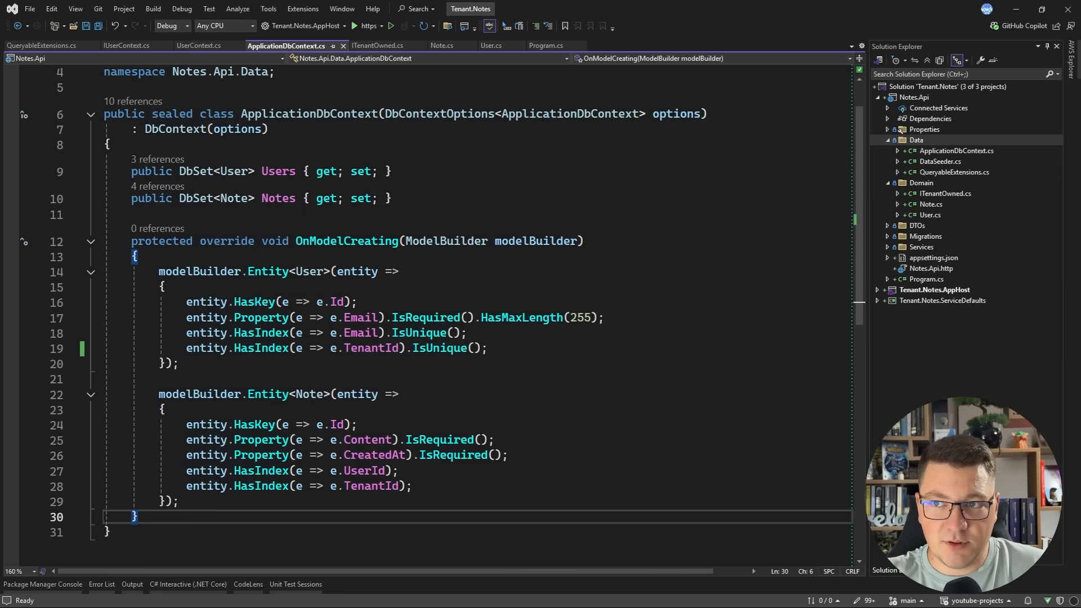
Make SaveChangesAsync async, awaiting userContext.GetTenantId() for added entries, and save the file.
type("ov")
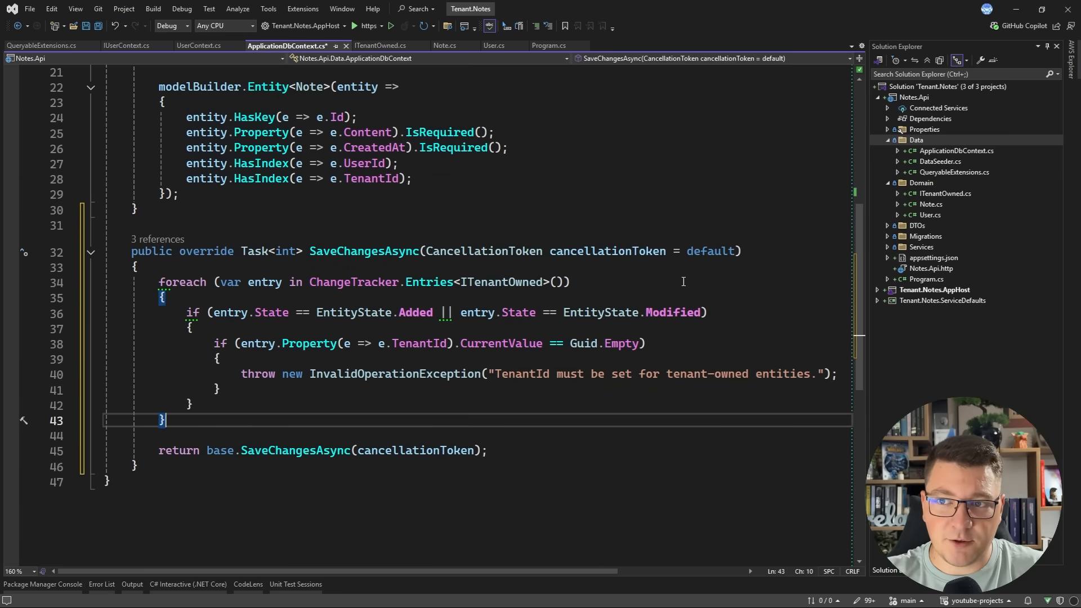
double_click(501, 282)
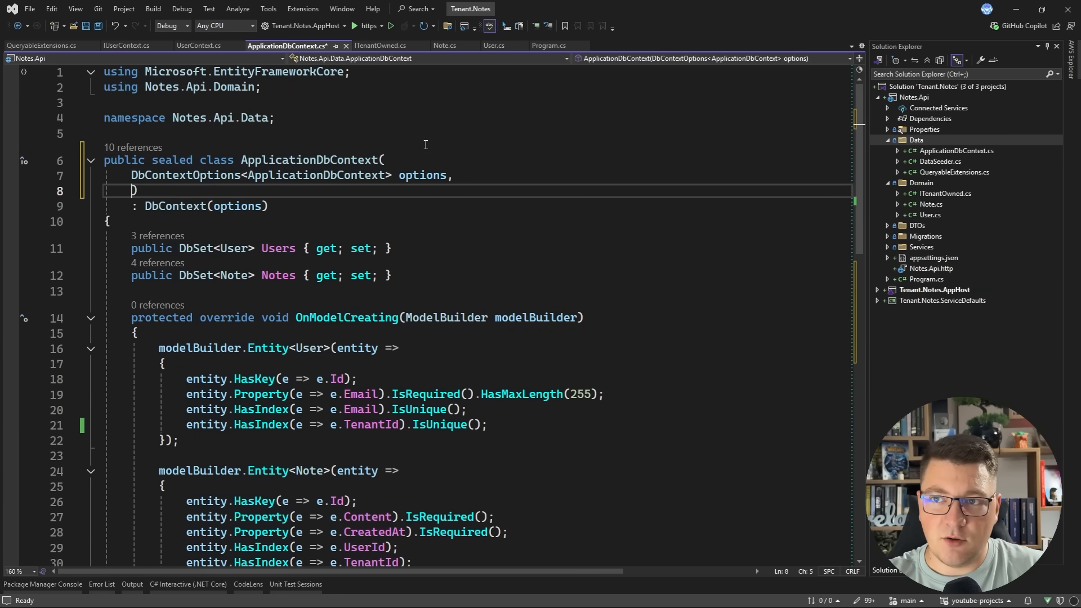
type("IUe")
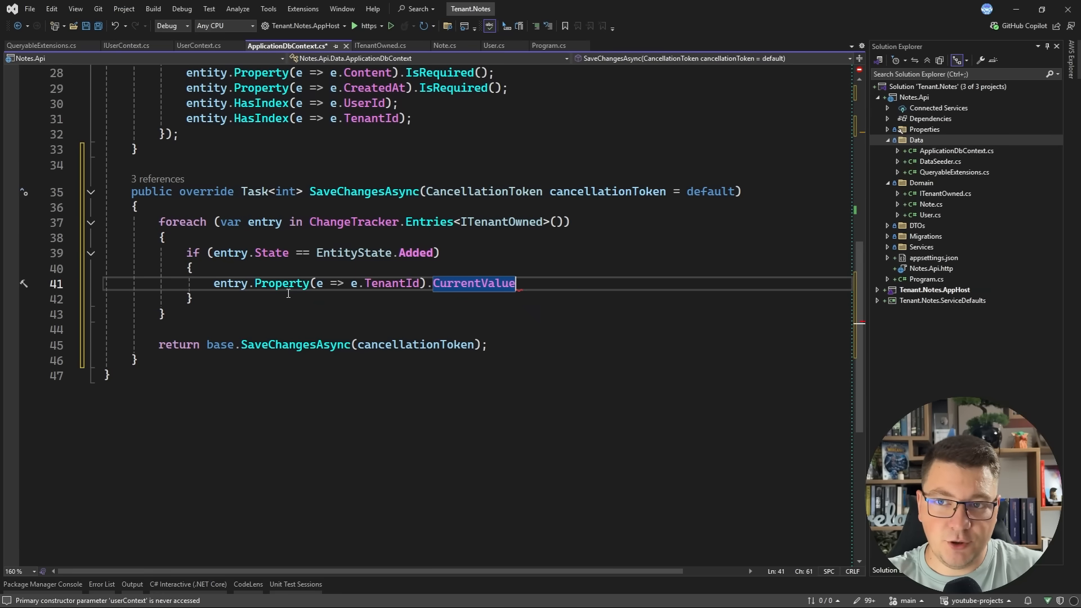
type("= u")
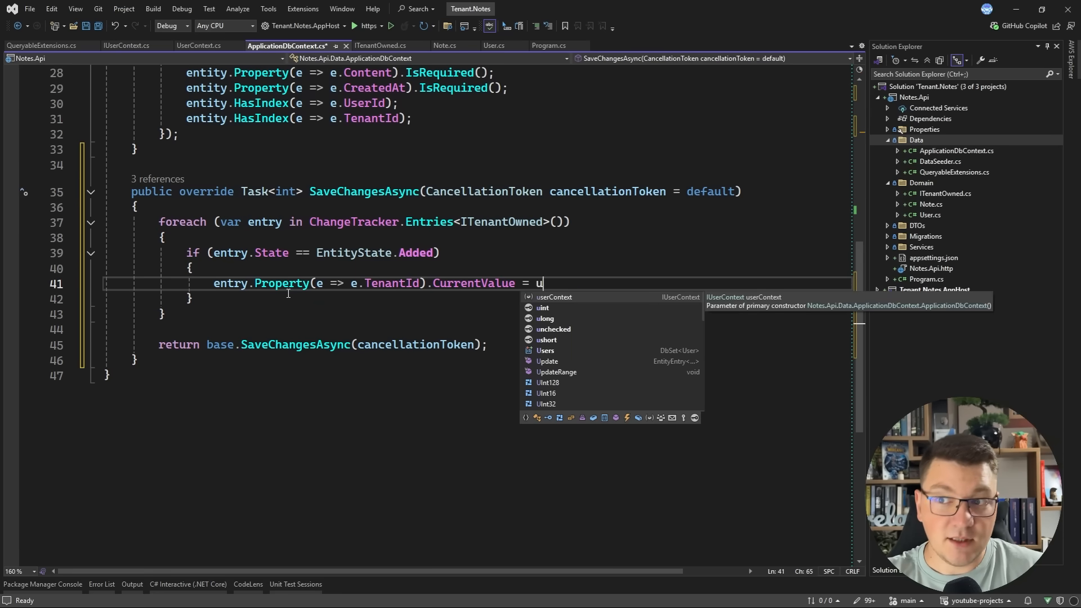
type("serContext.GetTenantId();")
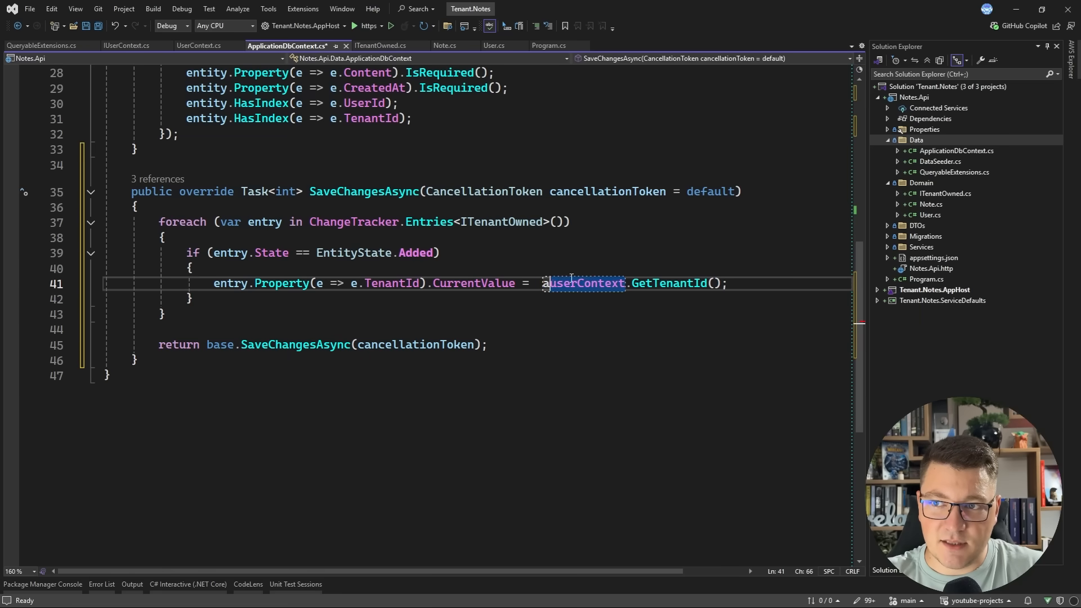
type("wait")
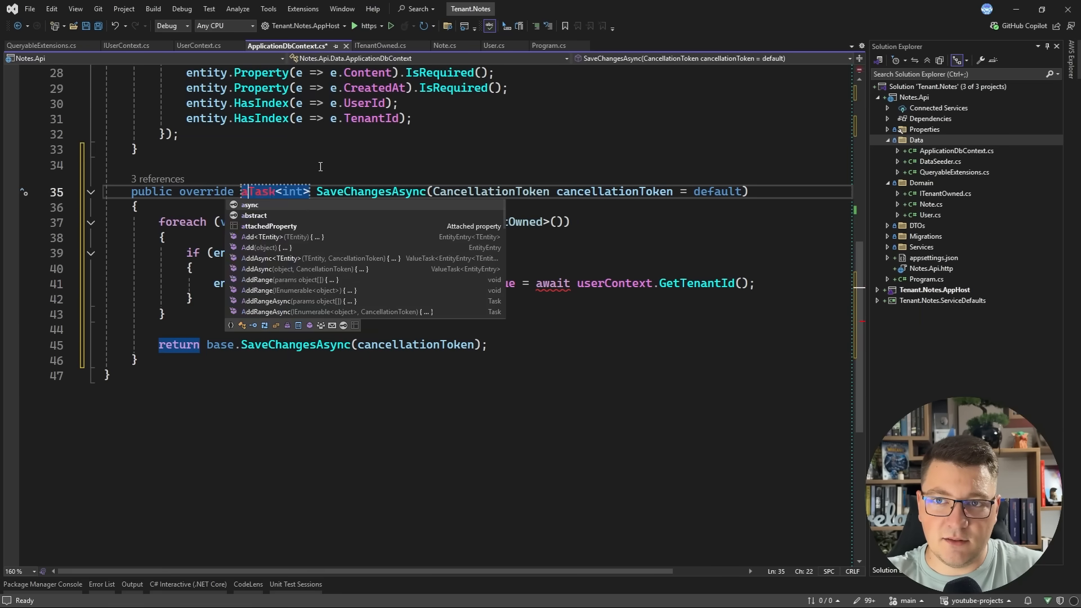
type("async")
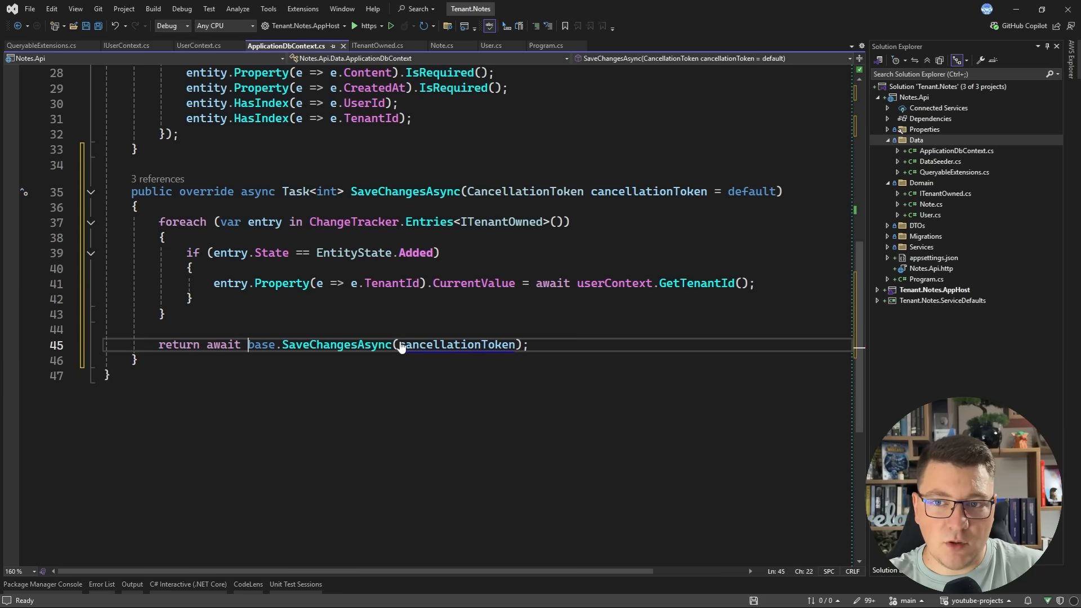
key("ctrl+s")
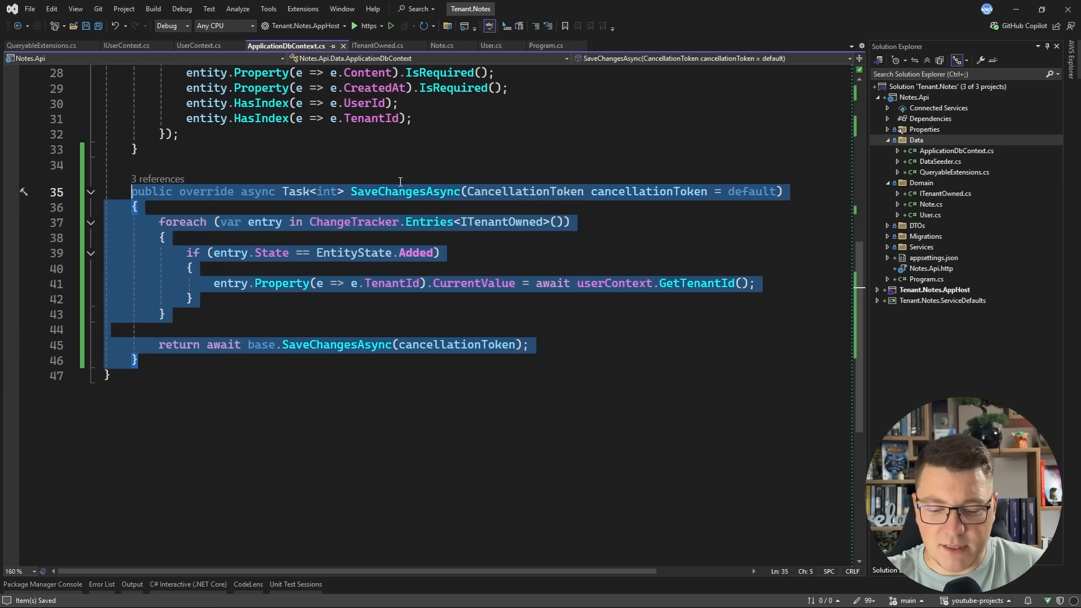
Check the POST /notes endpoint, then select the first seeded user's Id GUID.
left_click(544, 46)
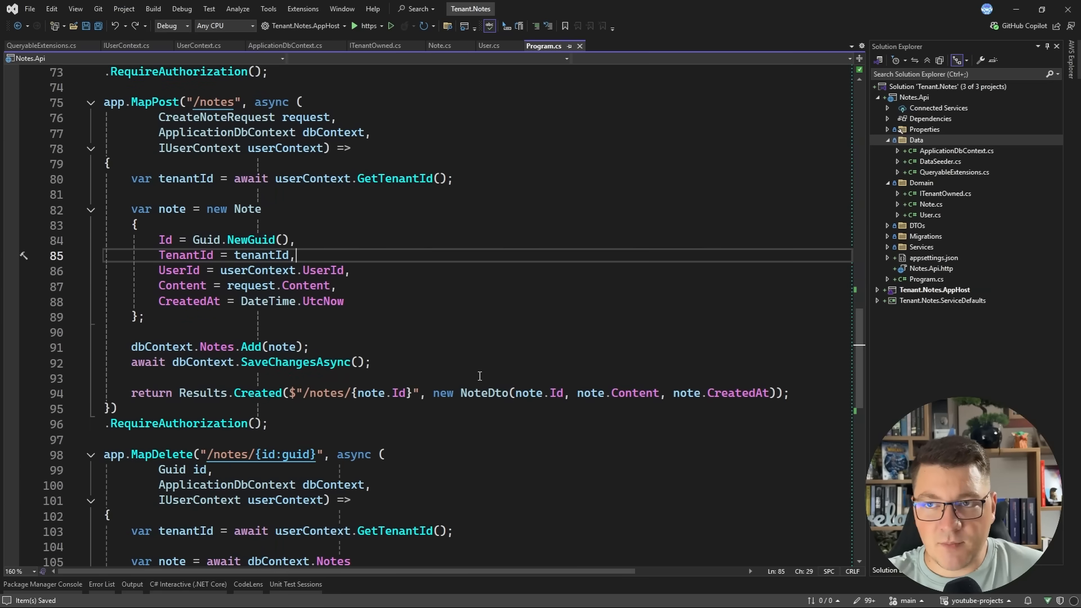
scroll("down", 3)
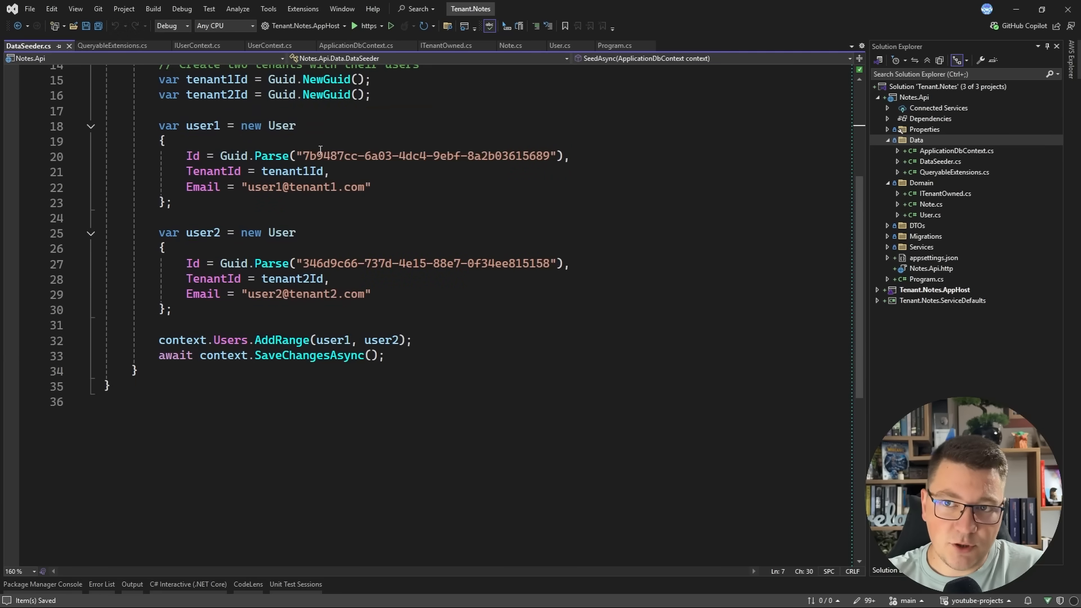
left_click_drag(301, 156, 543, 156)
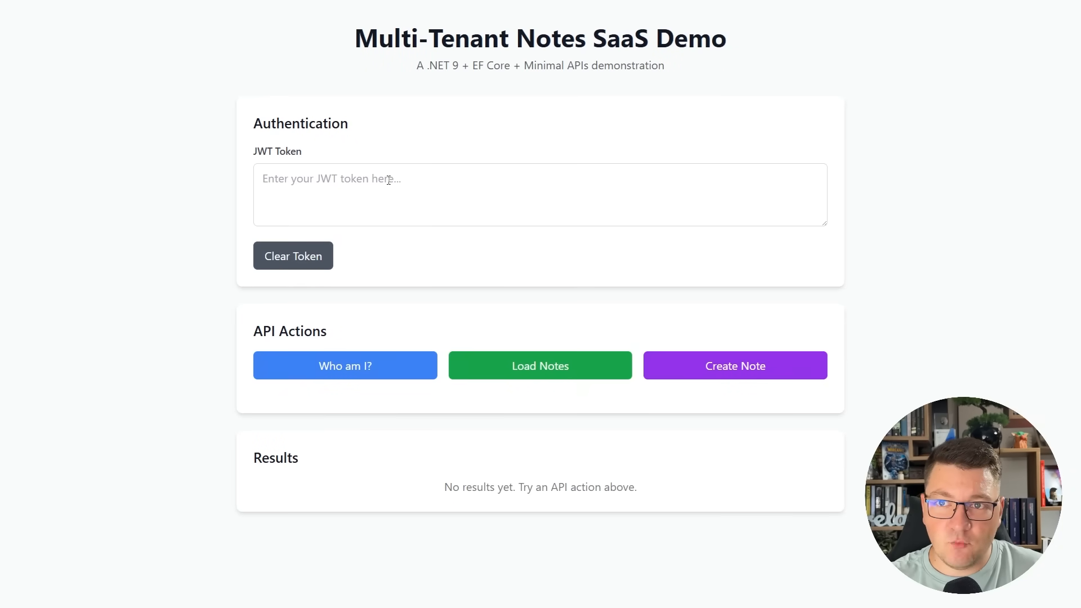
left_click(540, 195)
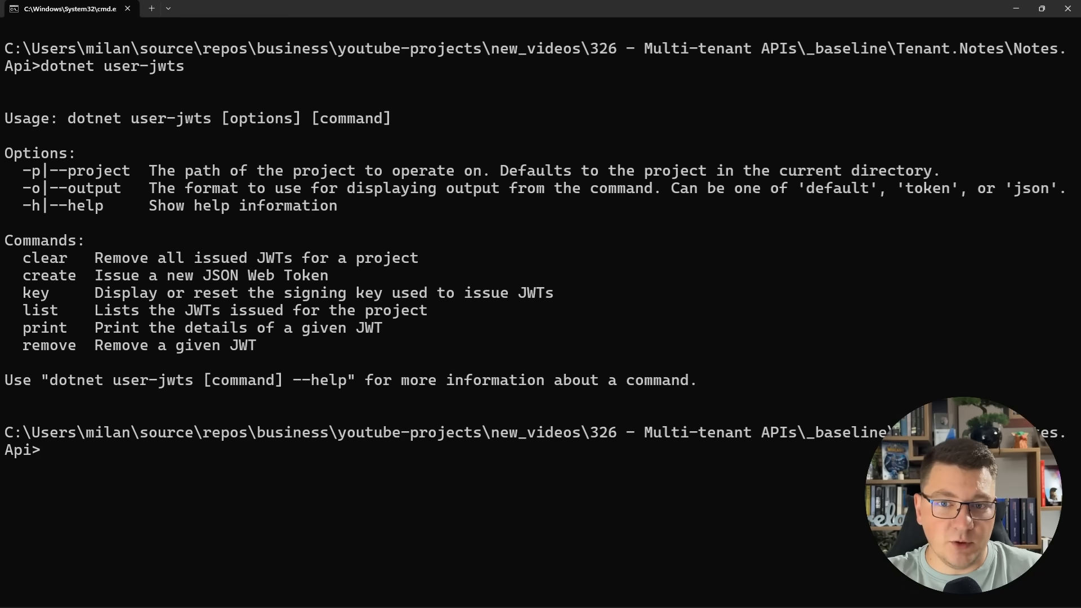
Issue a JWT with dotnet user-jwts create --claim user_id and select the printed token.
type("dotnet user-jwts list")
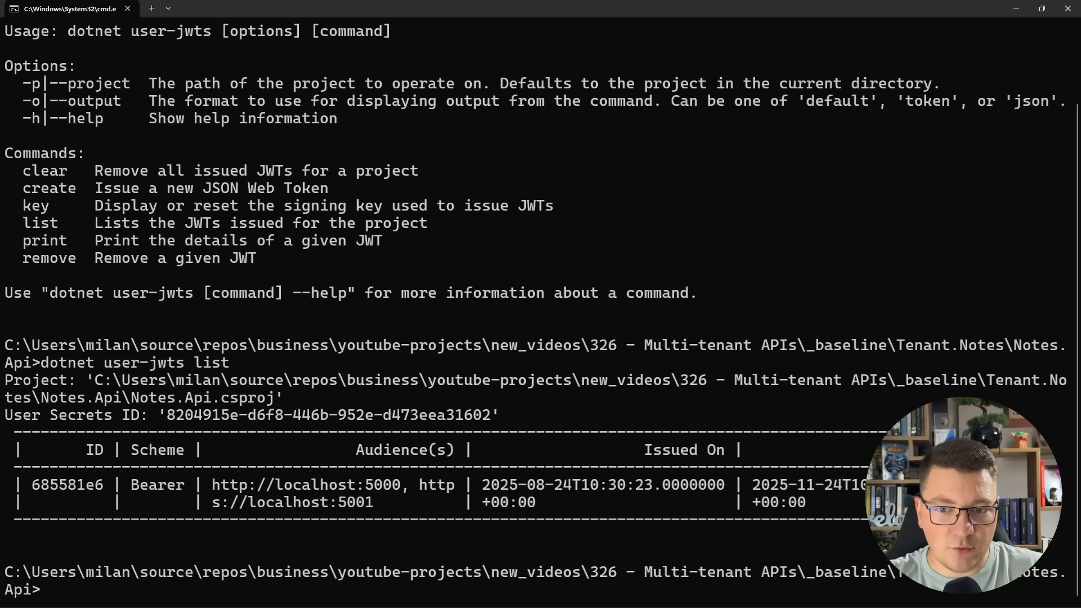
type("cls")
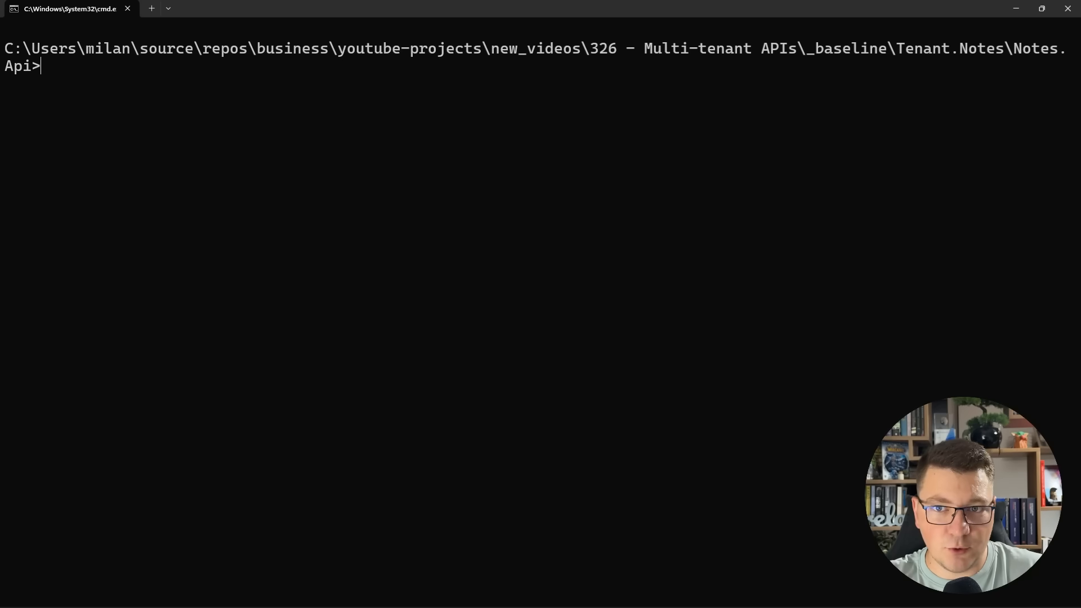
type("dotnet")
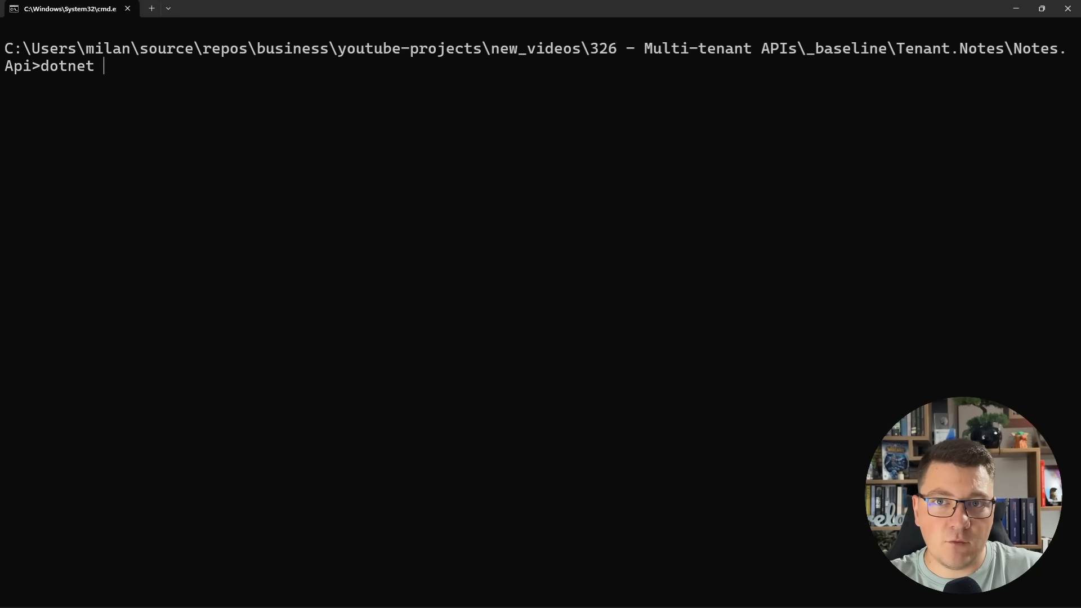
type("user-jwts c")
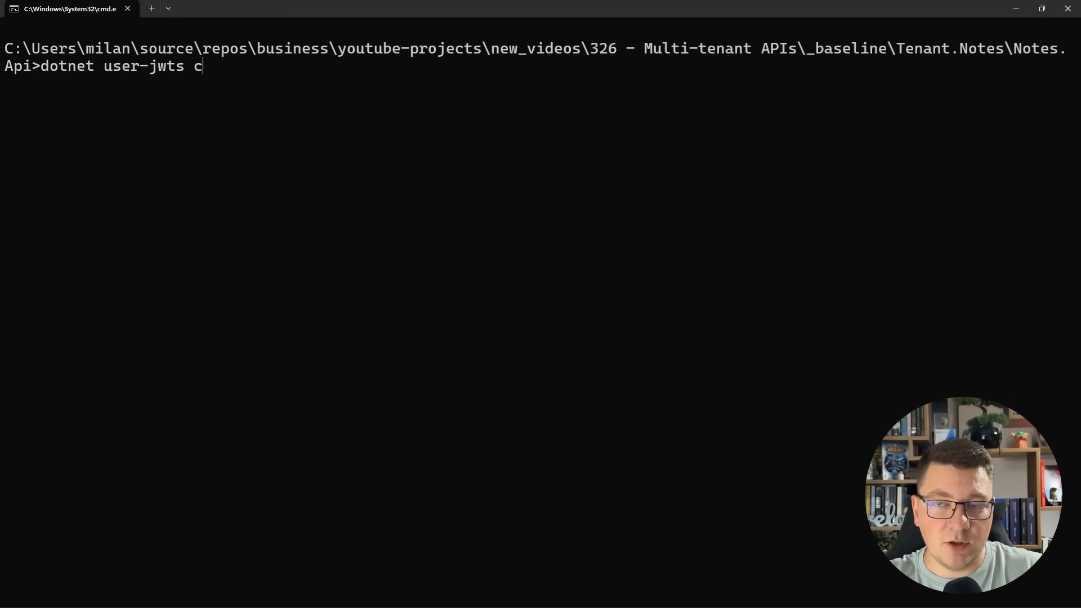
type("reate --claim user_id=7b9487cc-6a03-4dc4-9ebf-8a2b03615689")
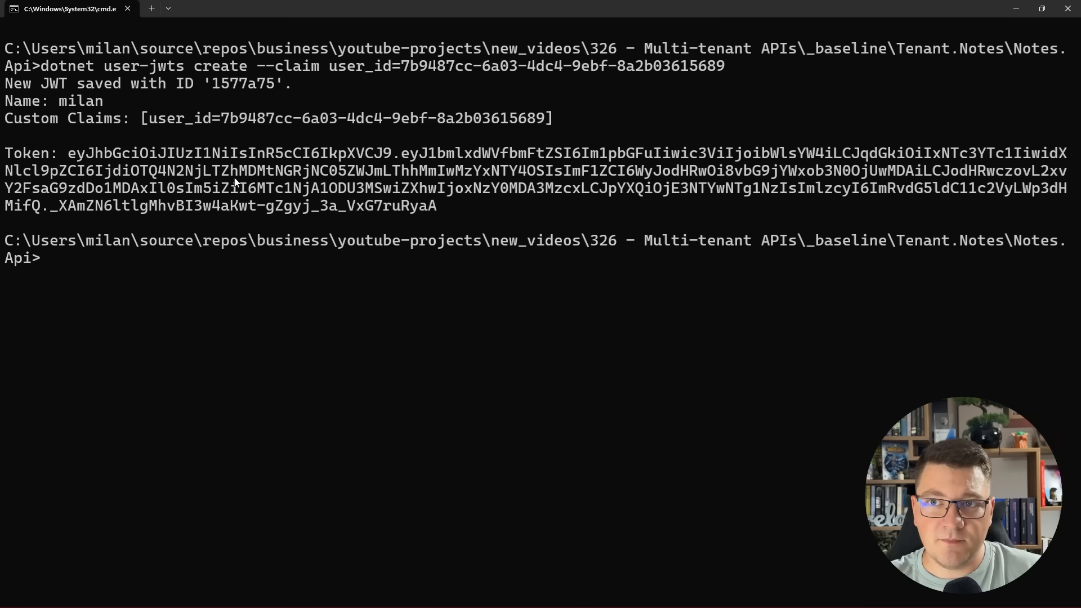
left_click_drag(68, 154, 436, 206)
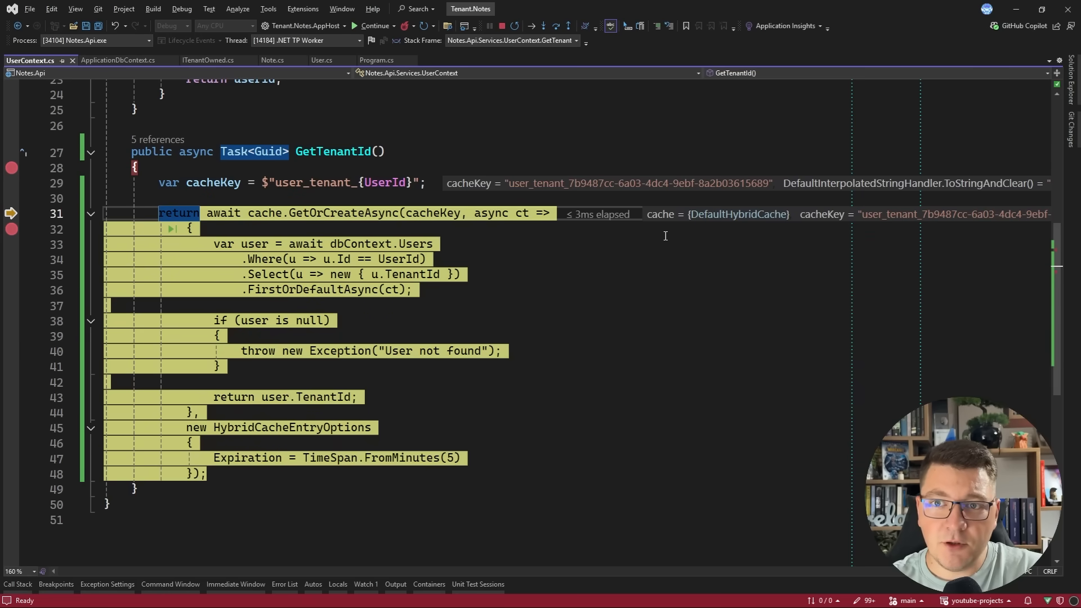
Step over to the return of user.TenantId, then resume execution.
key("F10")
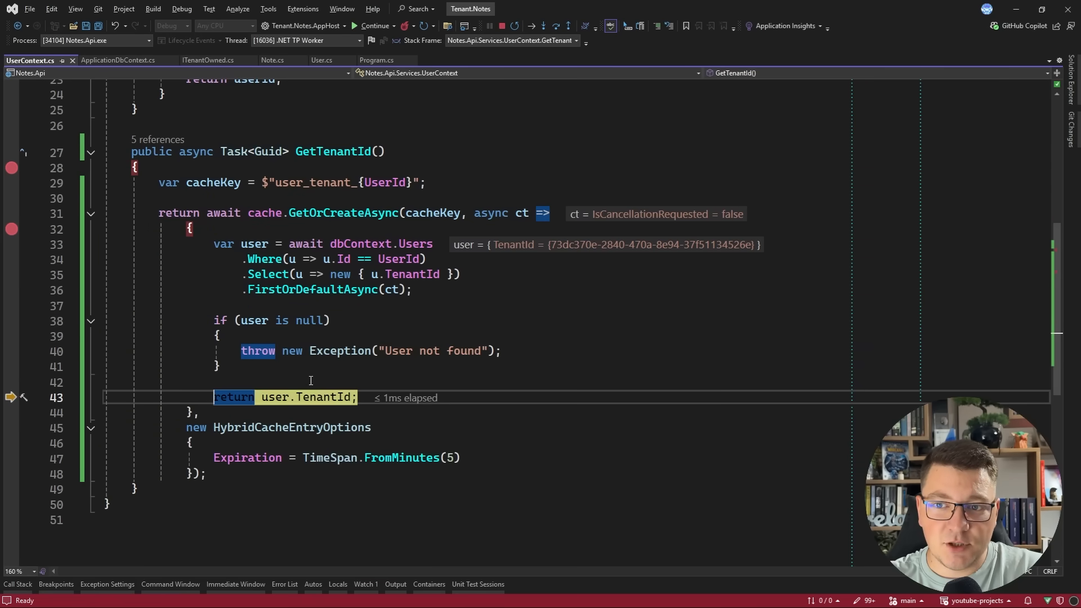
mouse_move(459, 298)
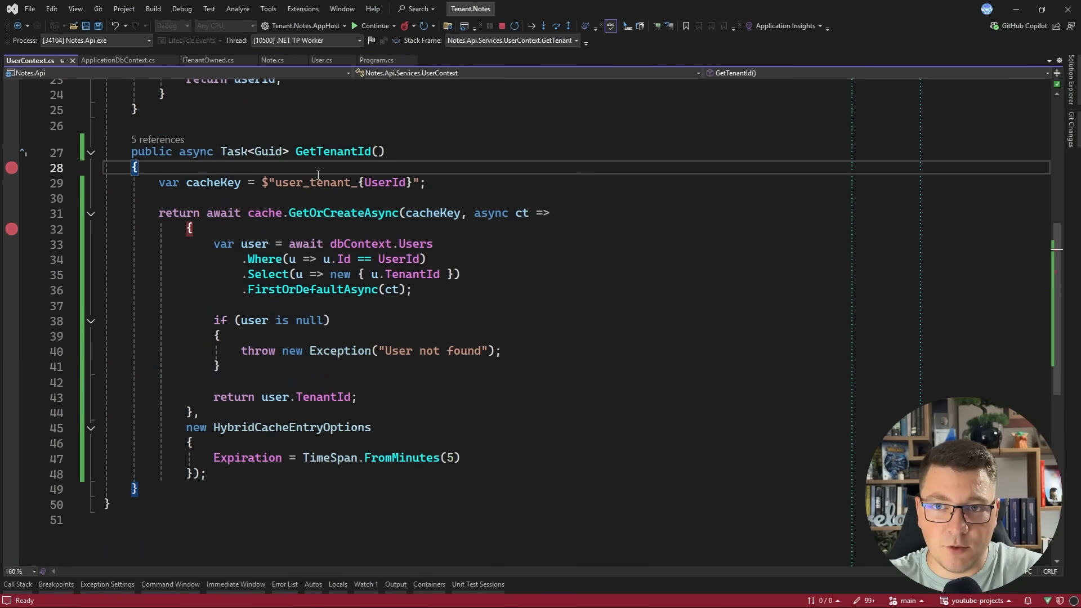
left_click(376, 60)
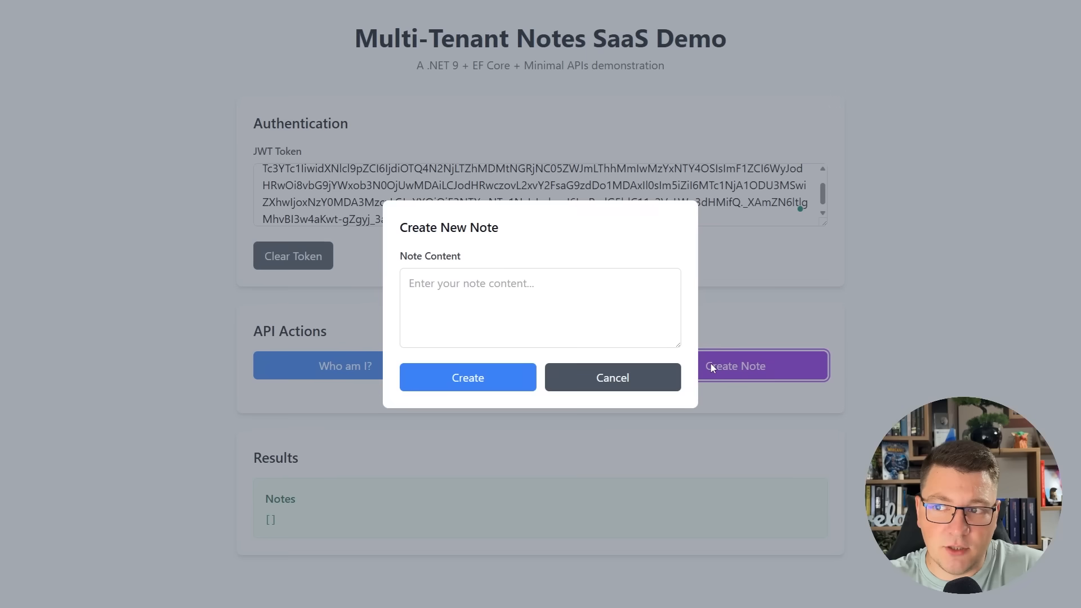
Create the notes 'Test' and 'Another note', resuming past each breakpoint.
type("Test")
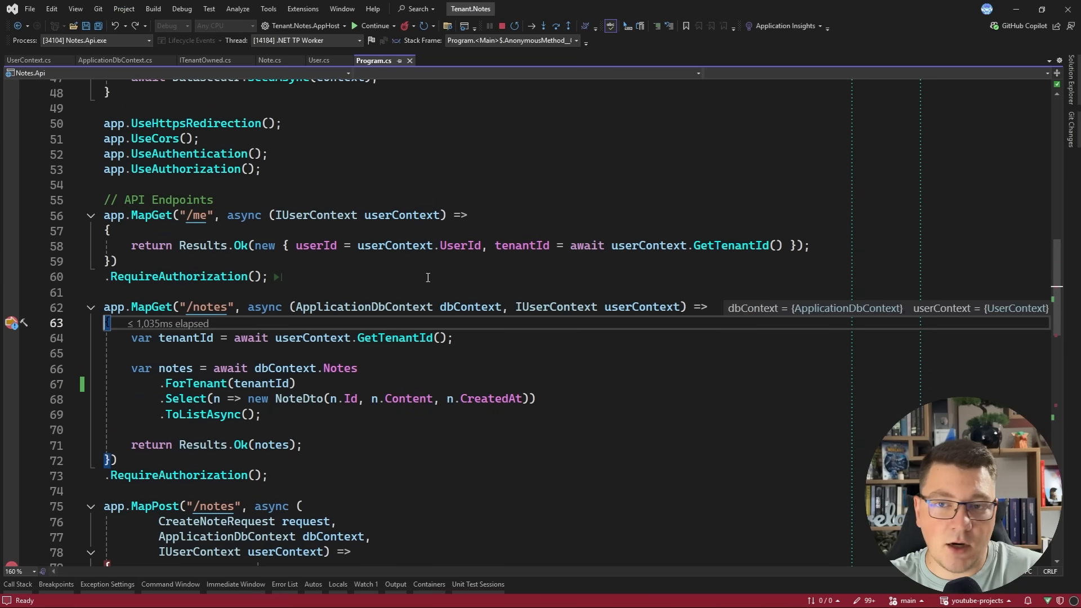
left_click(372, 27)
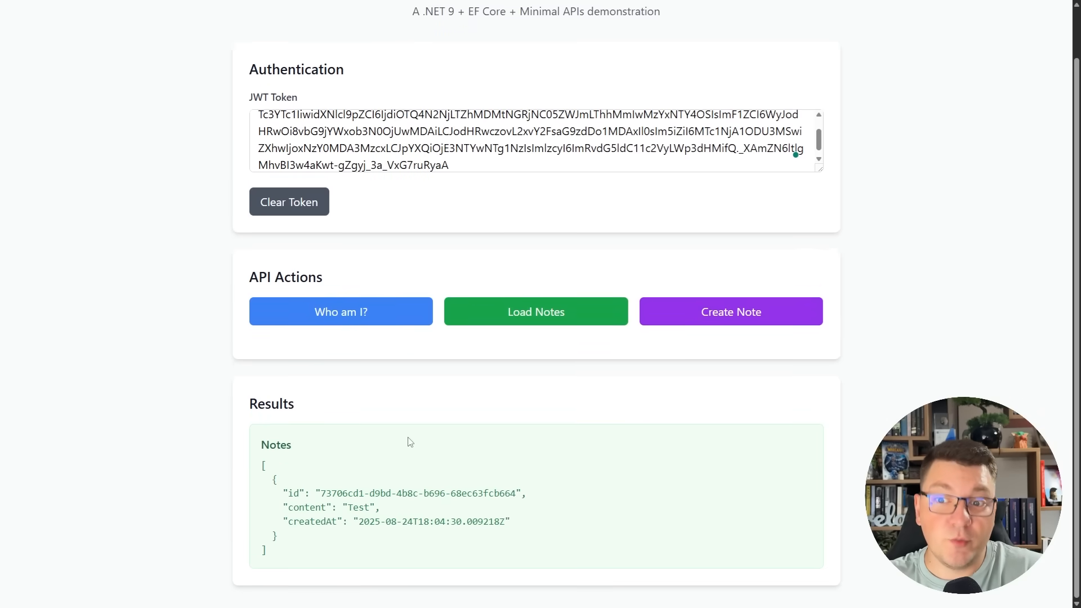
mouse_move(719, 302)
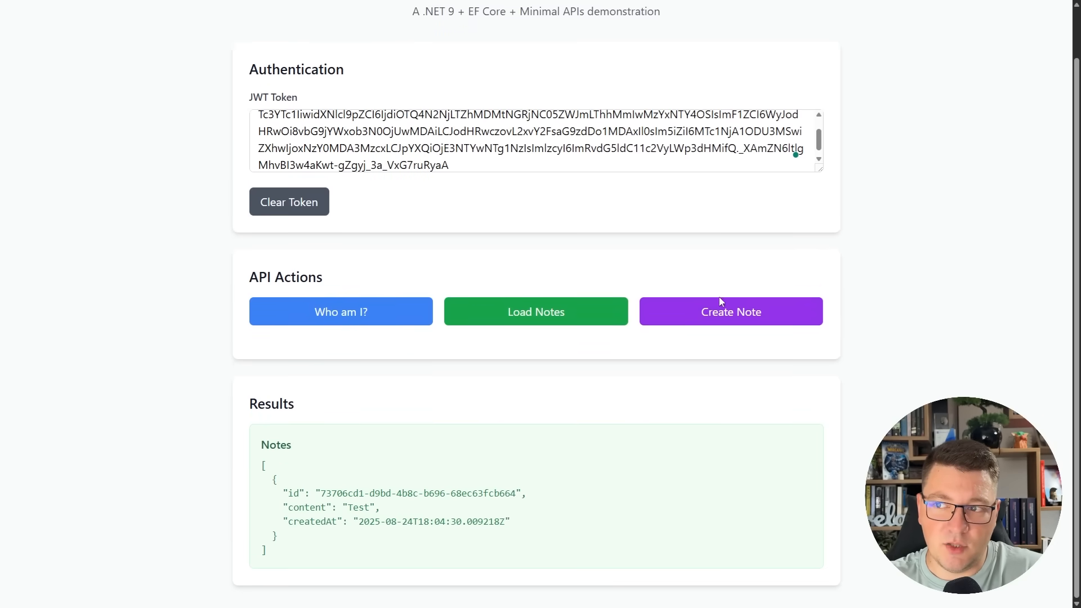
type("Another")
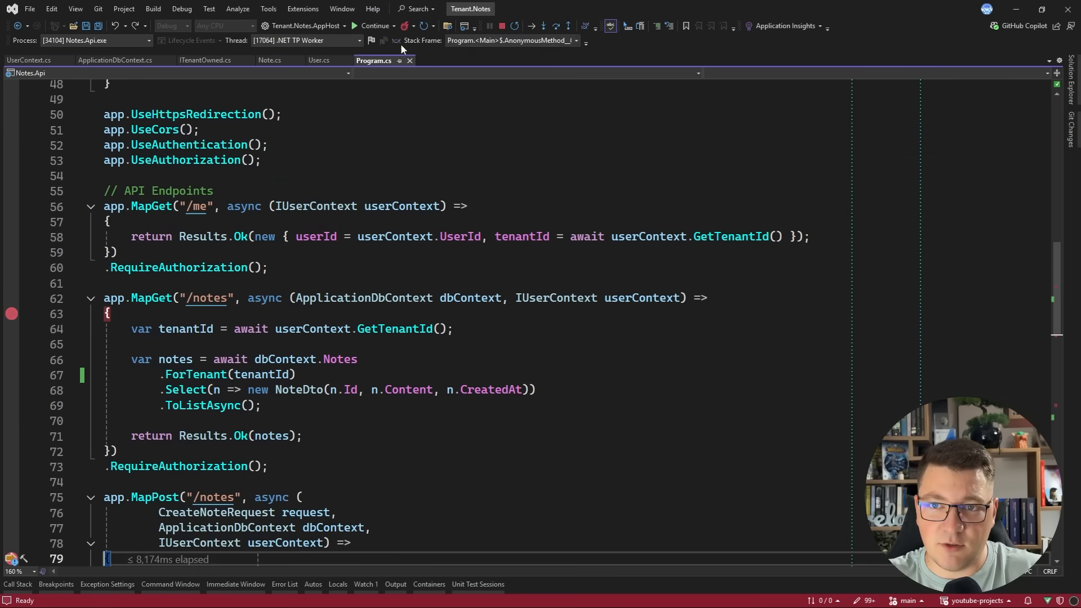
left_click(181, 9)
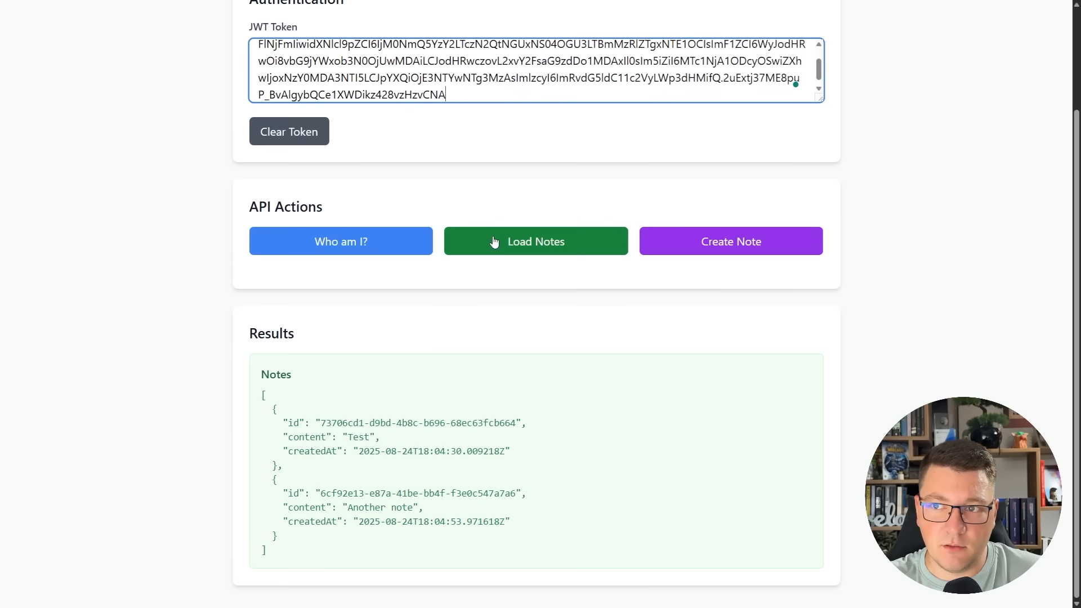
Load notes with the second tenant's JWT, getting an empty list.
left_click(535, 241)
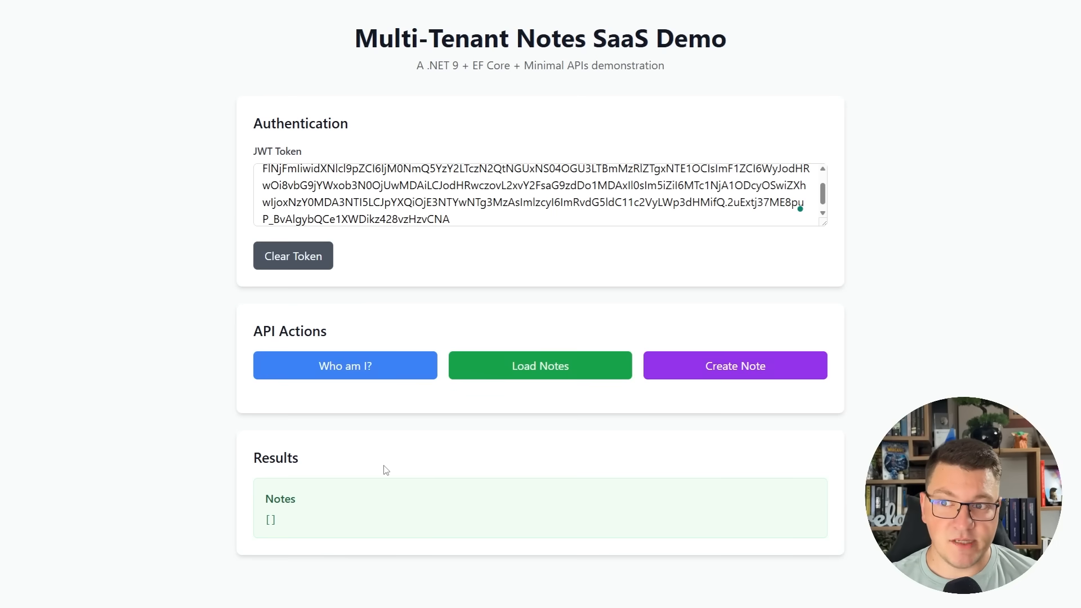
mouse_move(393, 469)
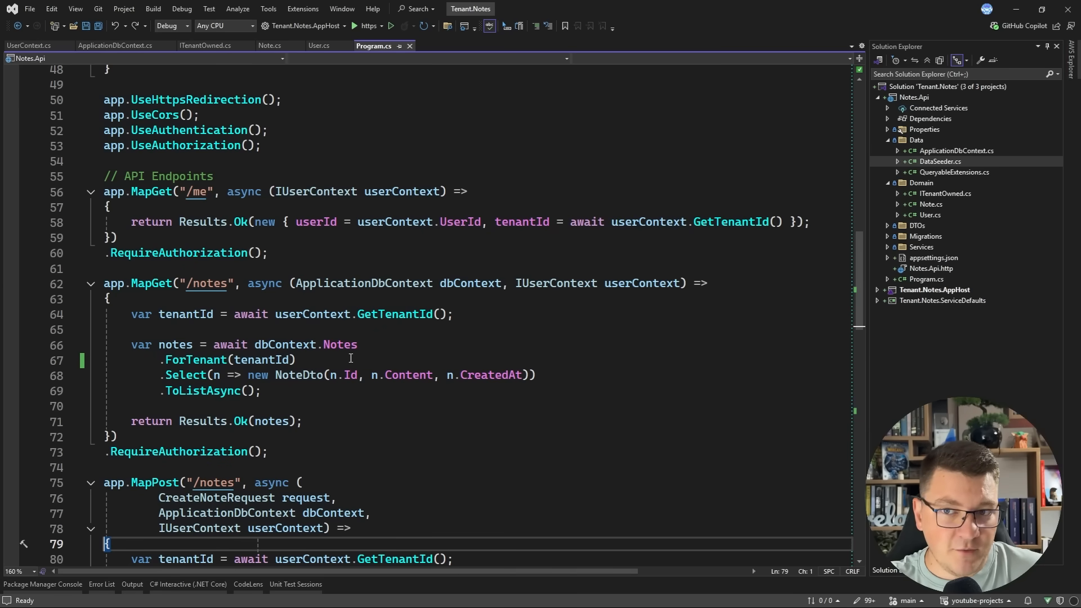
Select the ForTenant(tenantId) filter call in the GET /notes endpoint.
double_click(200, 359)
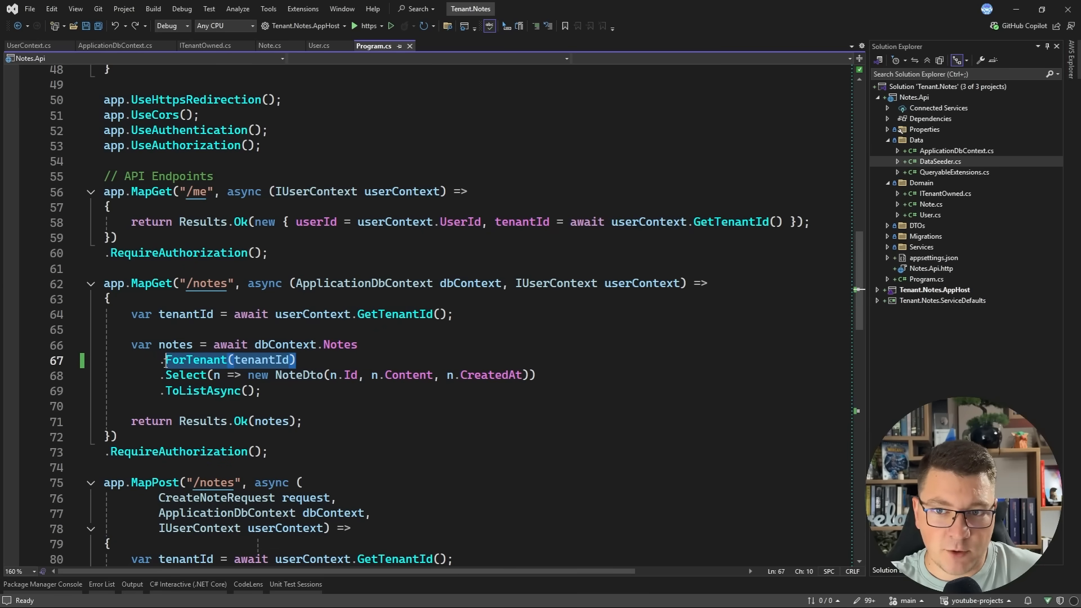